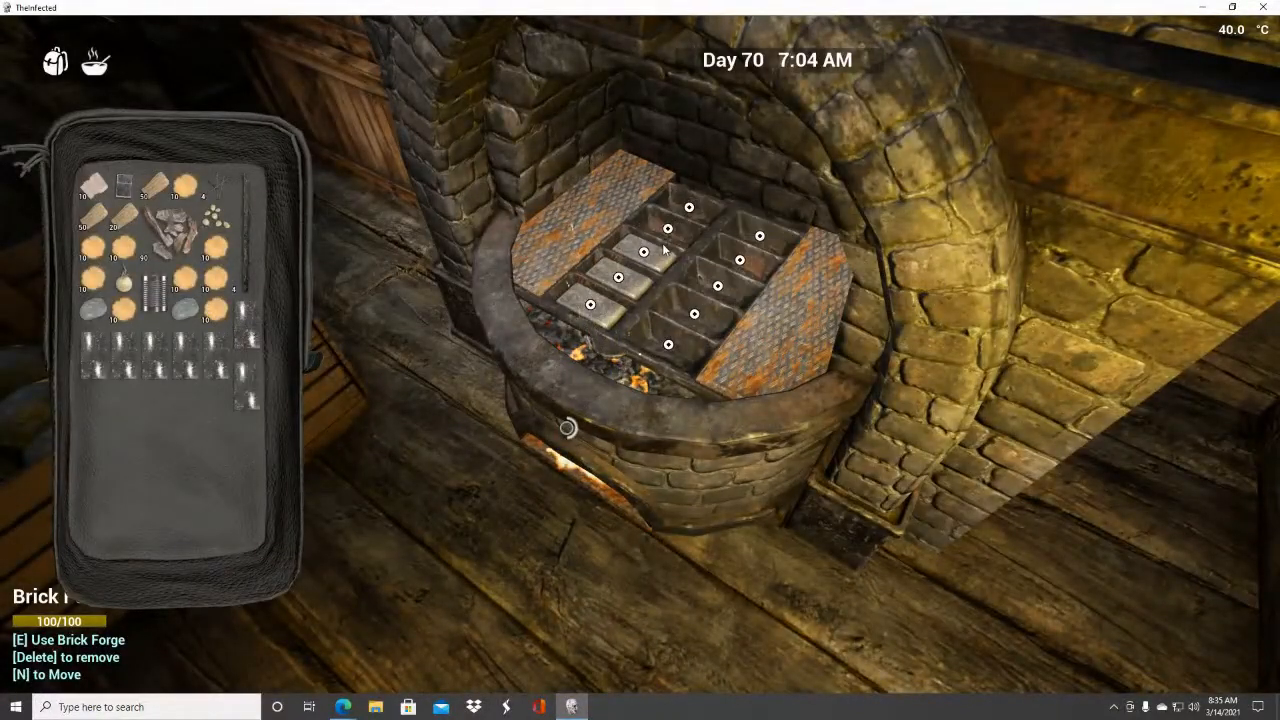
mouse_move(204, 250)
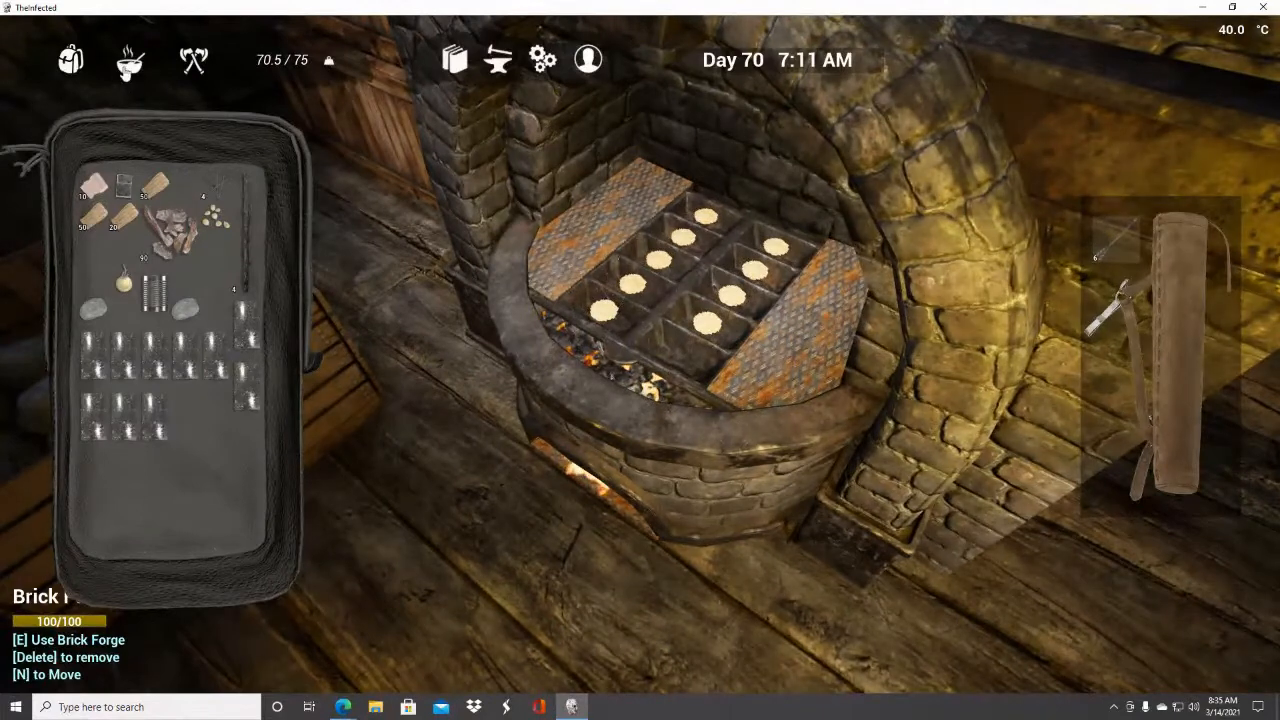
mouse_move(184, 310)
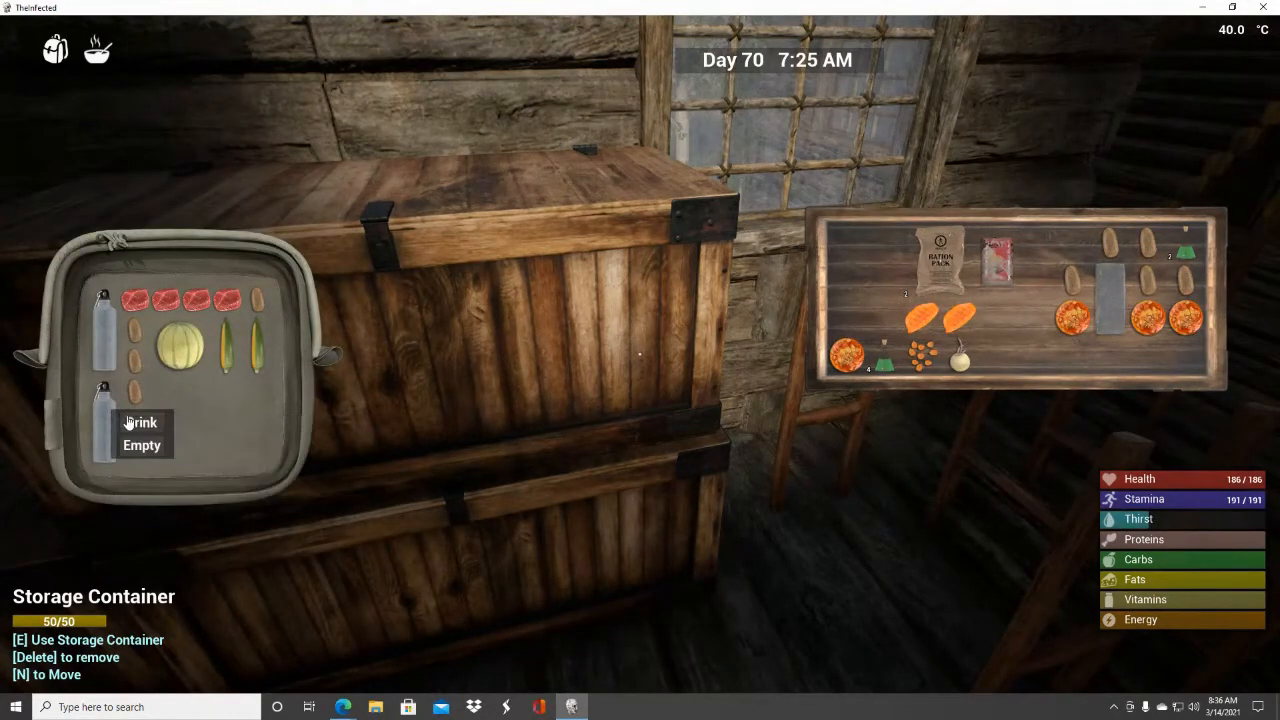
mouse_move(136, 396)
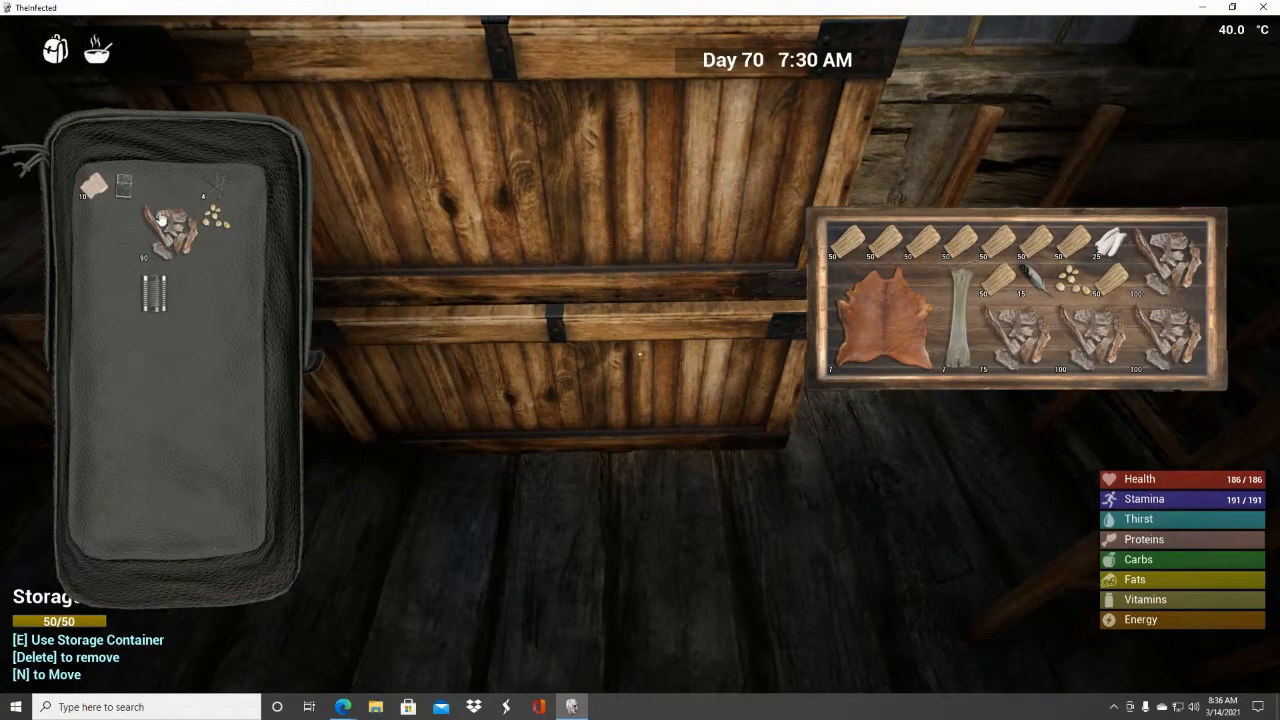
mouse_move(176, 250)
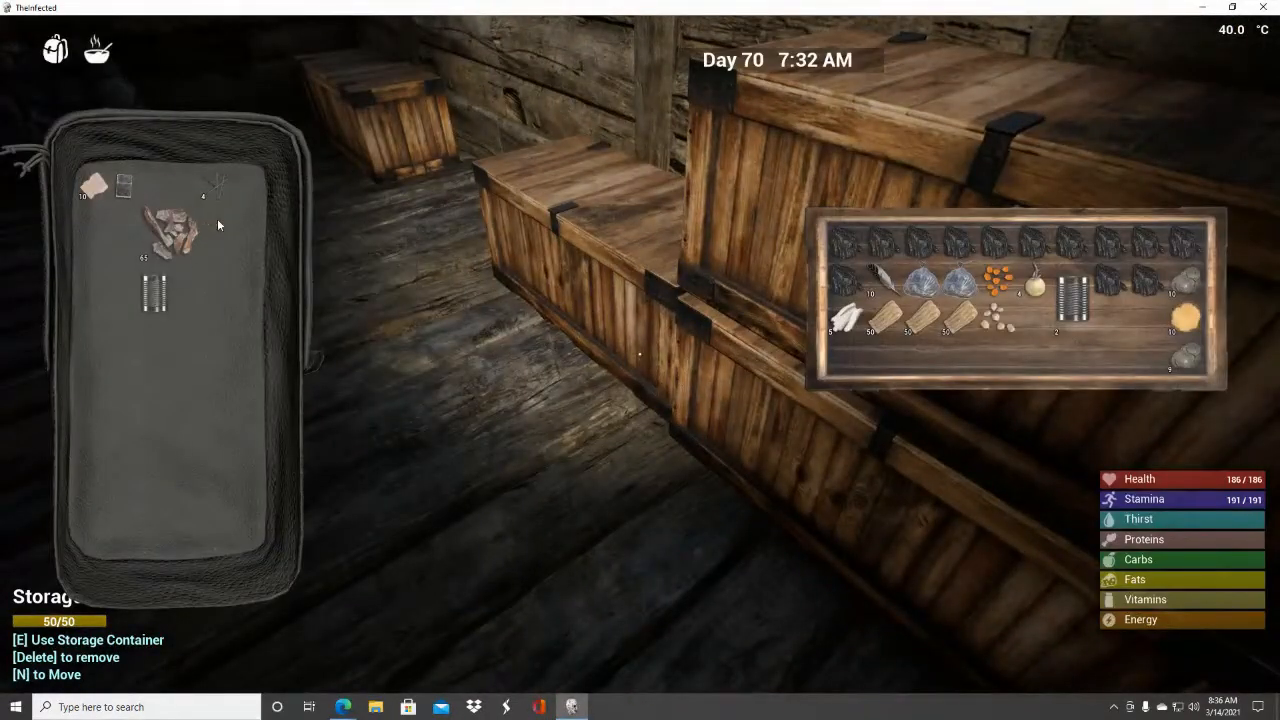
Move a gathered item from the backpack into the storage crate.
drag(170, 224, 1120, 340)
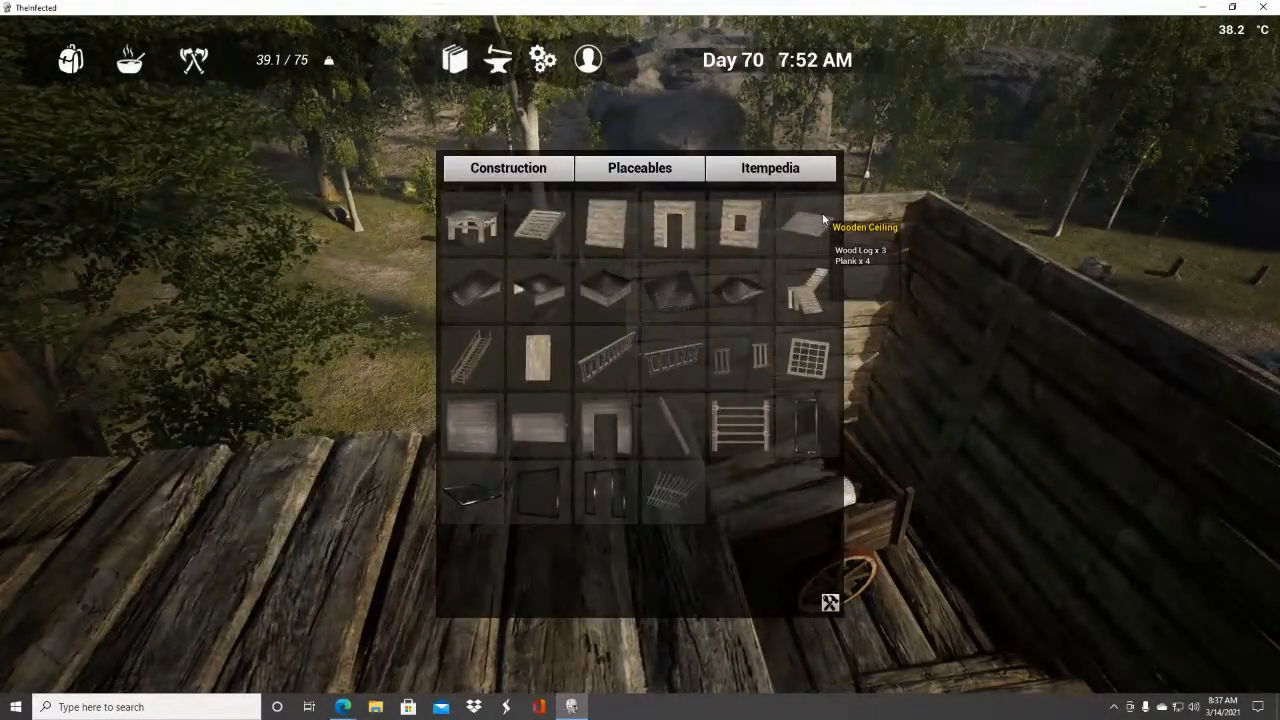
click(806, 224)
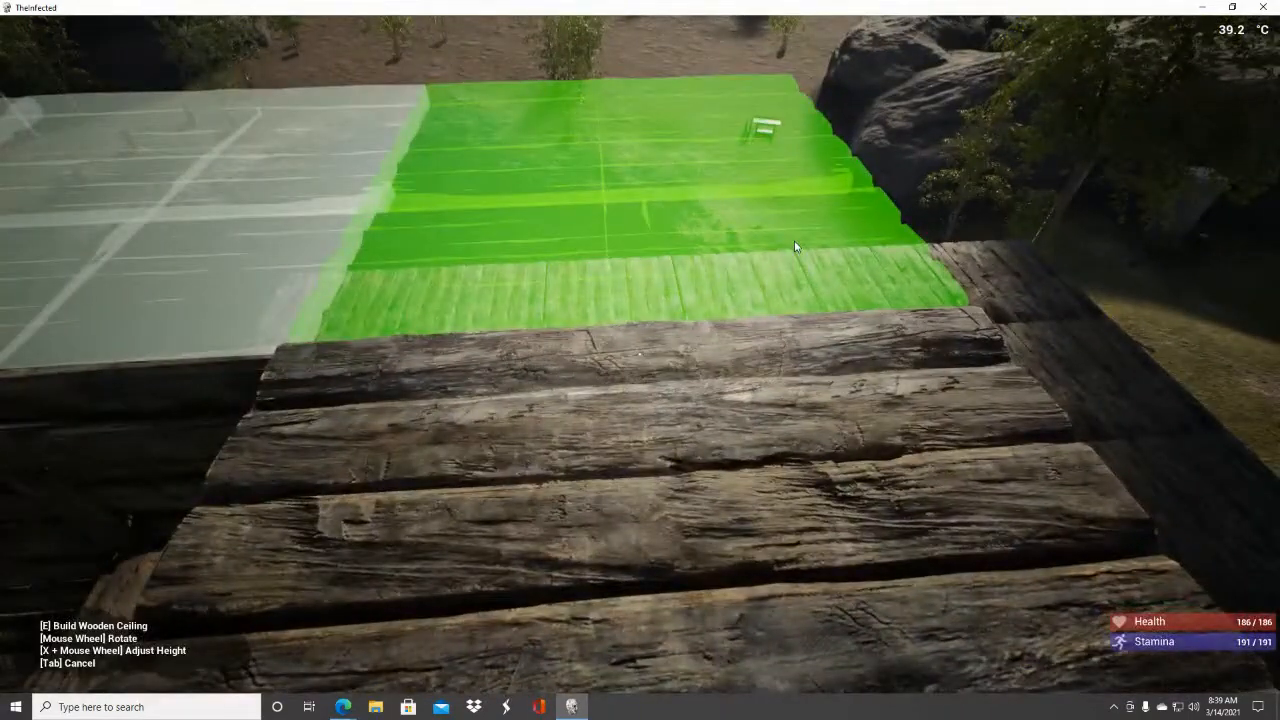
Place the wooden ceiling section beside the existing pieces.
key(e)
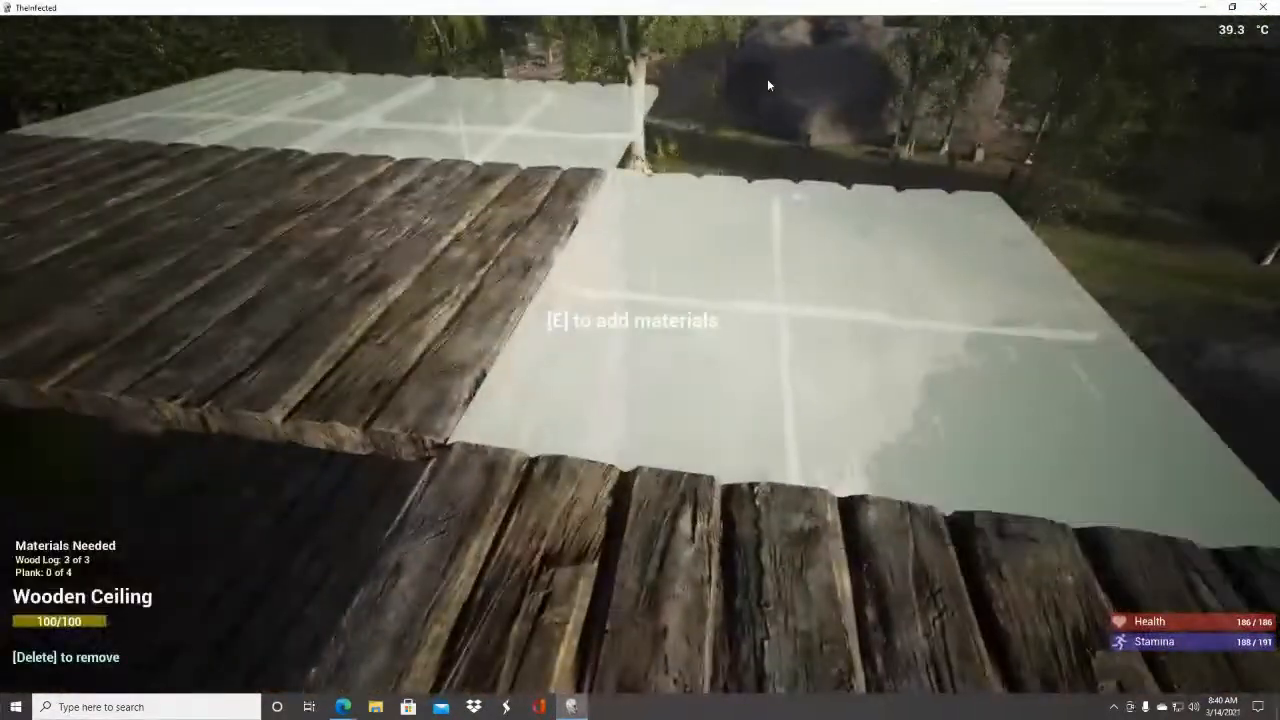
key(e)
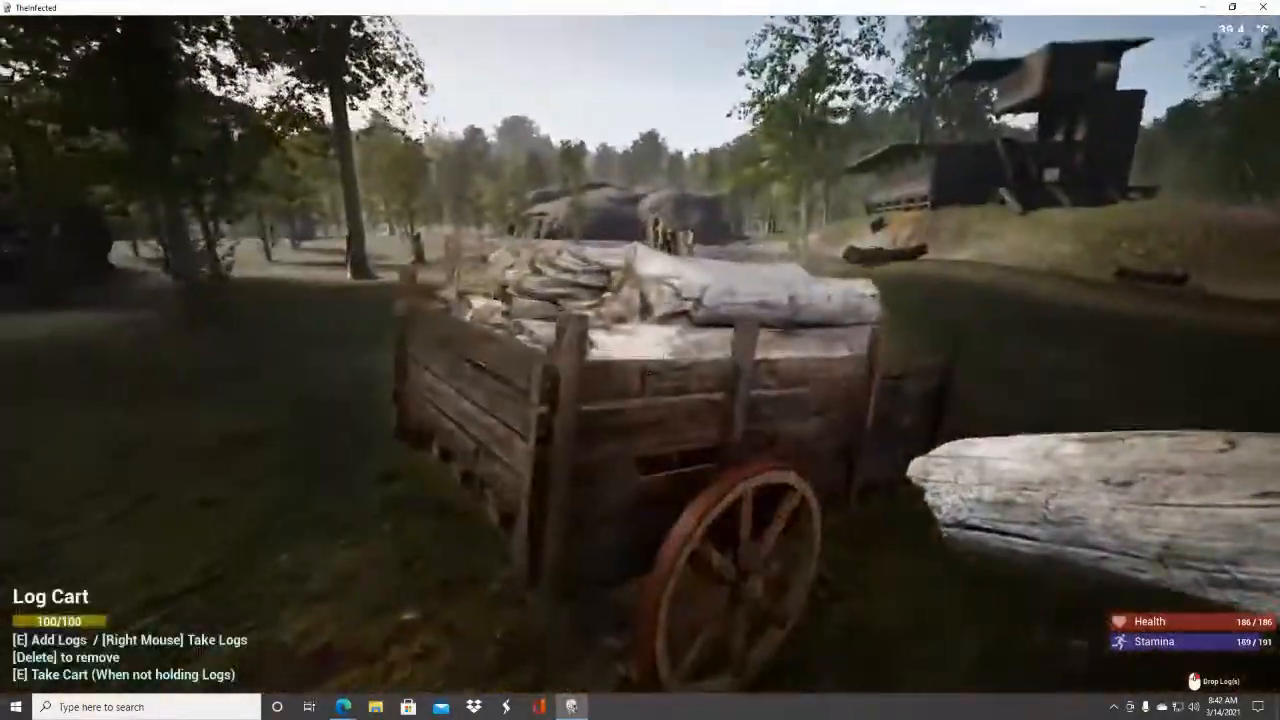
key(e)
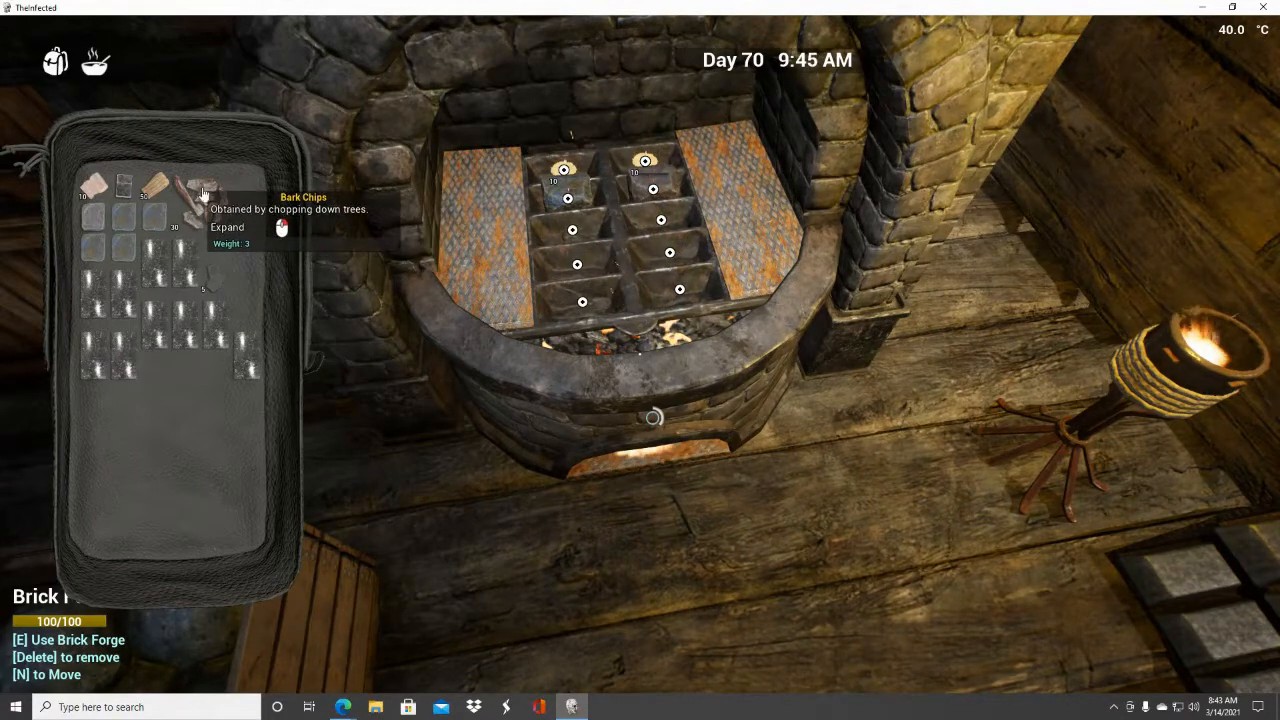
mouse_move(156, 224)
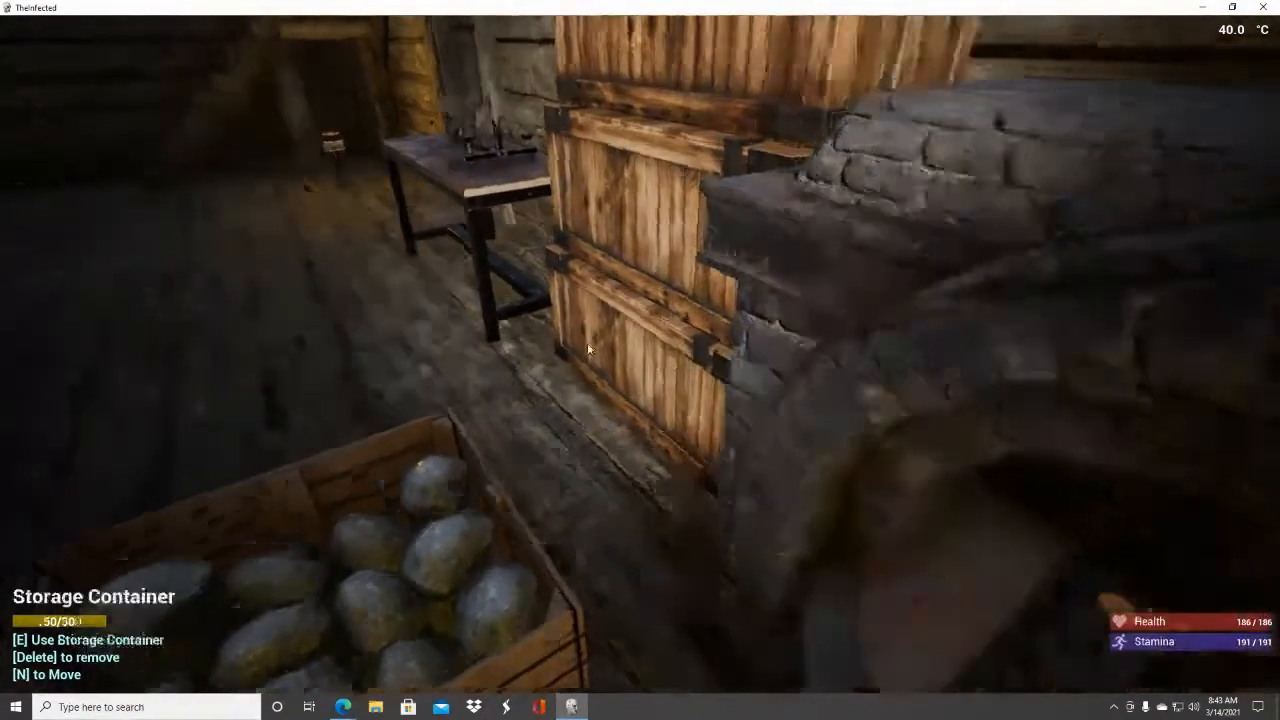
Check the brick forge's slots and the backpack's materials.
key(e)
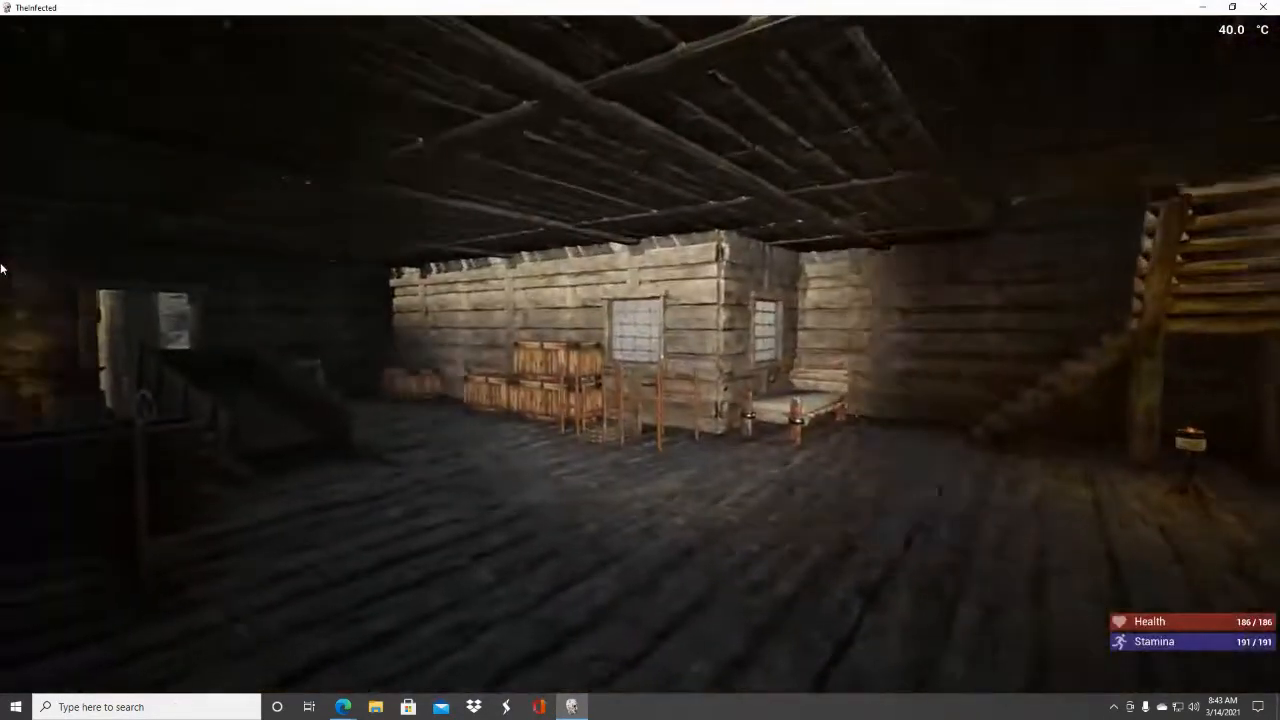
mouse_move(184, 268)
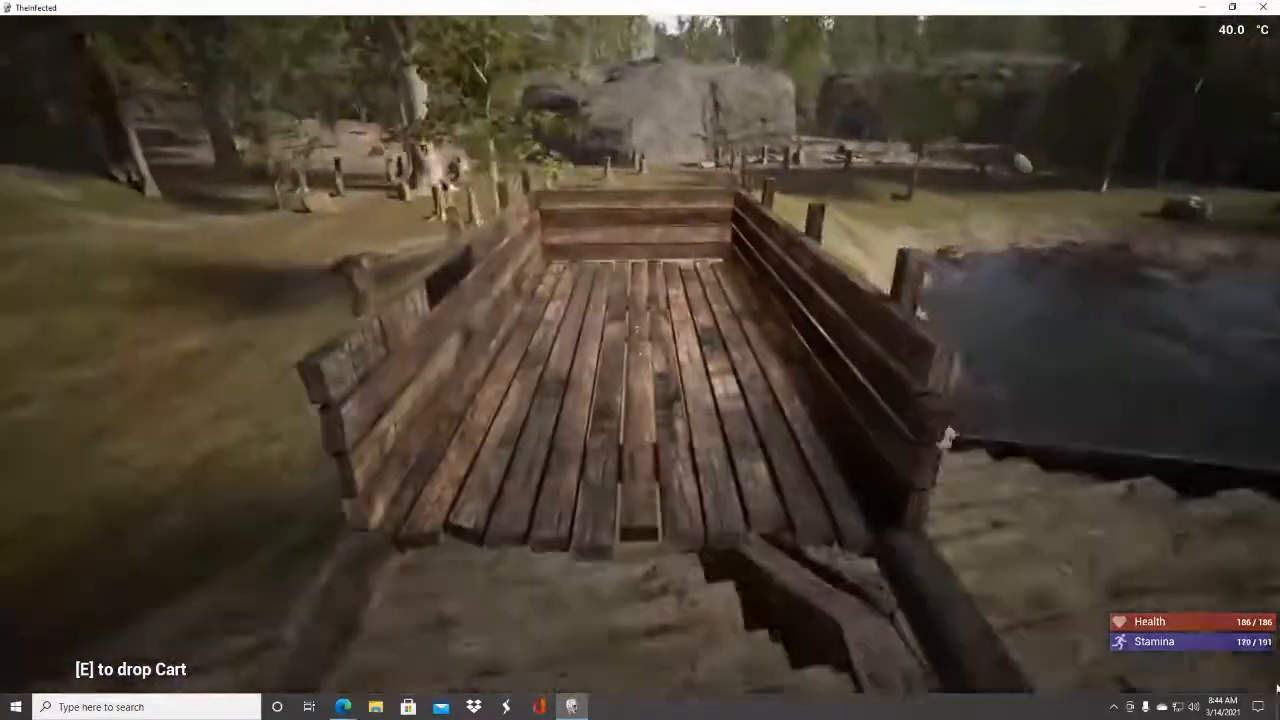
mouse_move(640, 360)
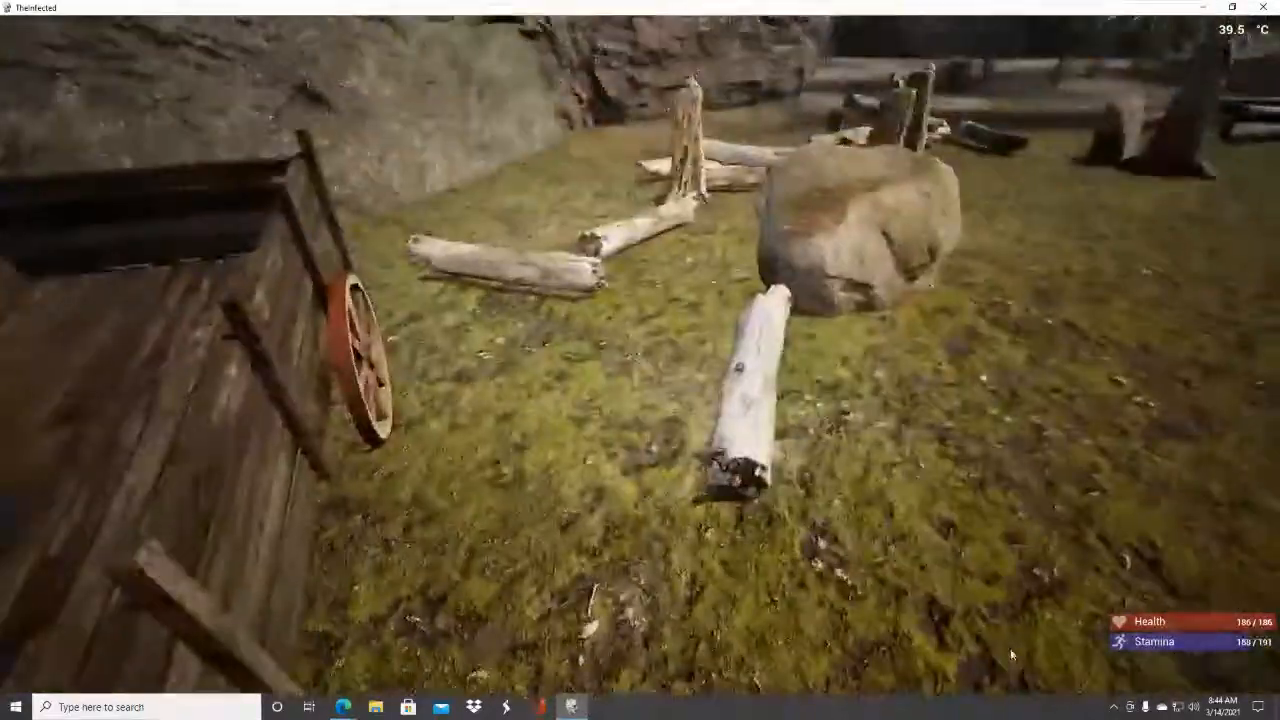
mouse_move(1024, 660)
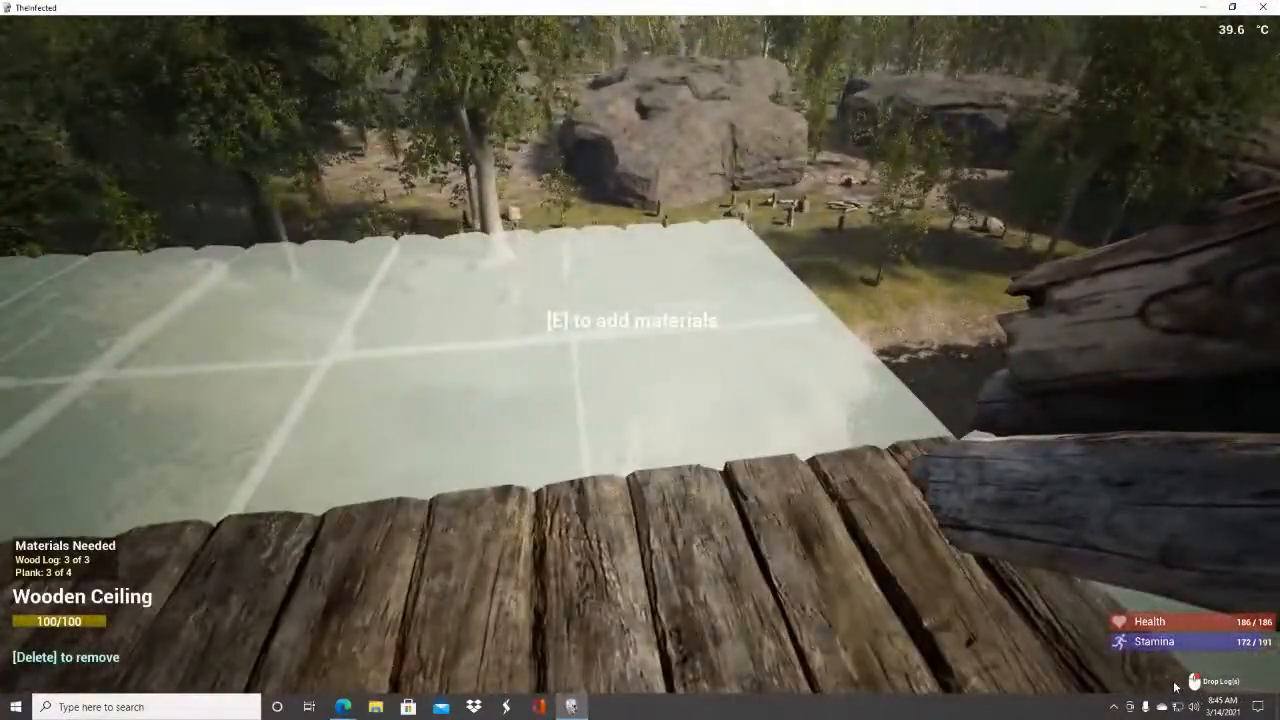
Add the remaining wood logs and planks to the wooden ceiling blueprint.
key(e)
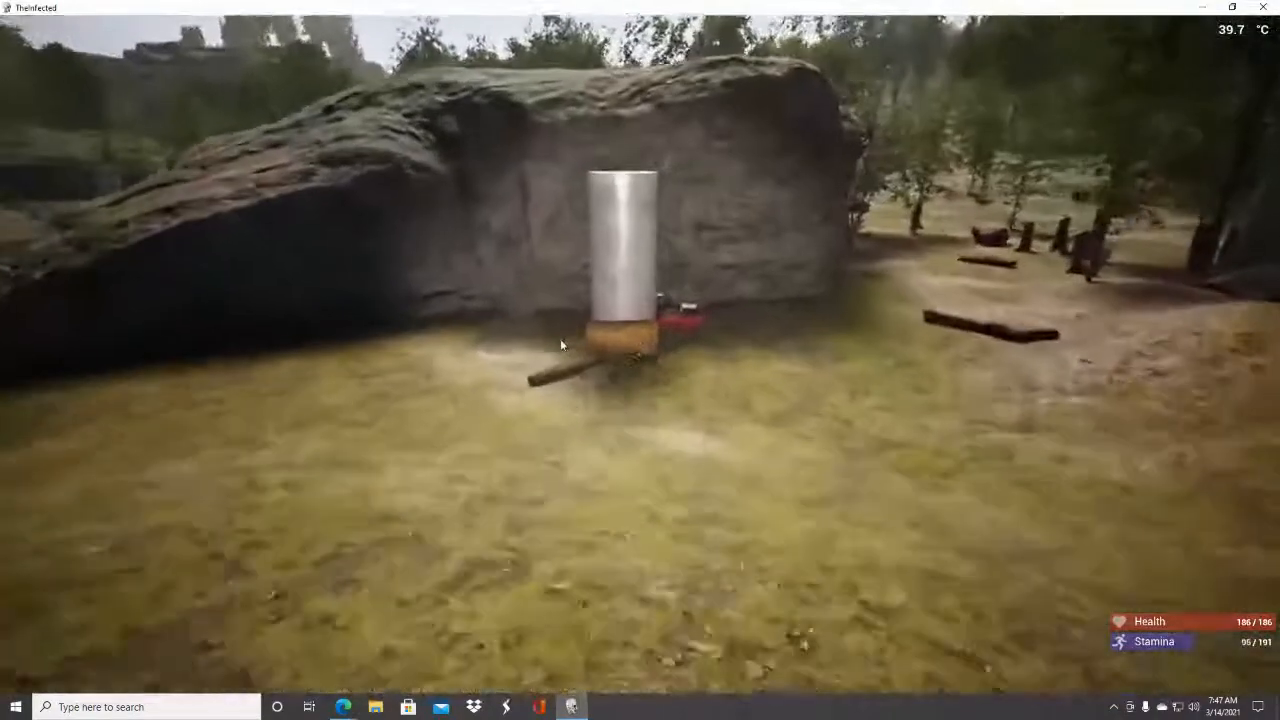
Bring up the crafting table holding the stones in the workshop.
key(e)
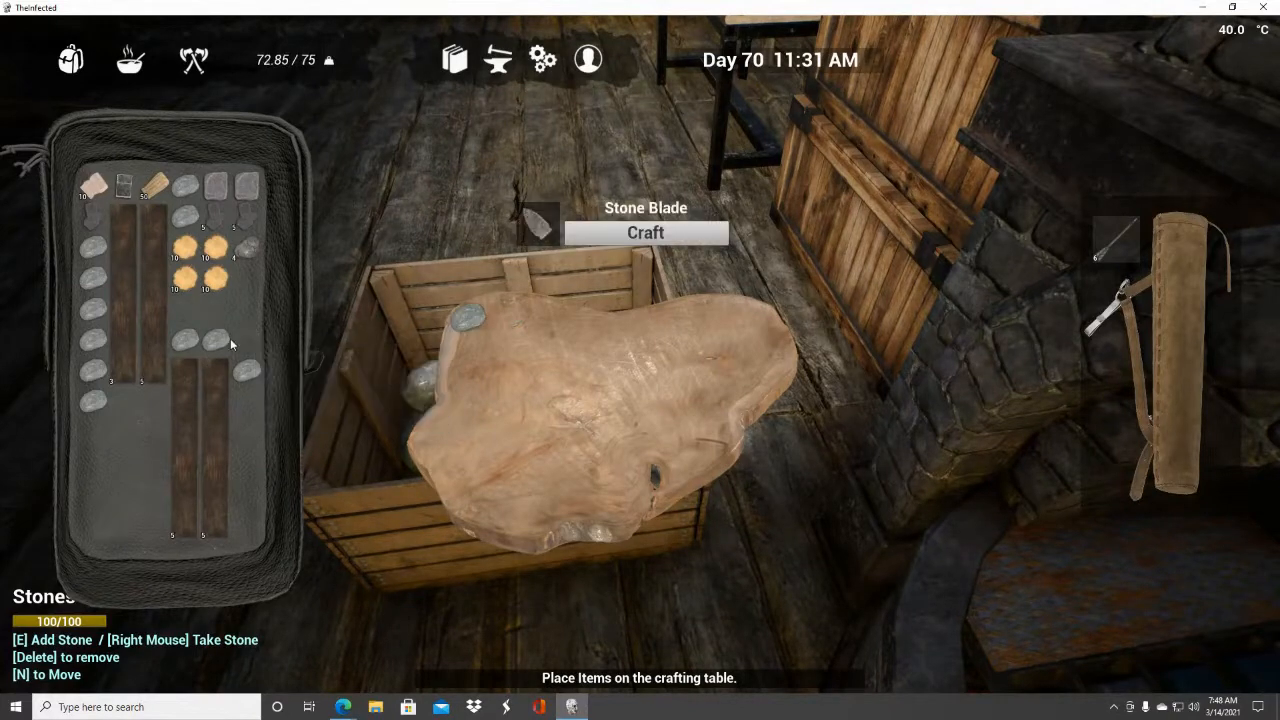
Take the stones from the crafting table back into the backpack.
right_click(204, 344)
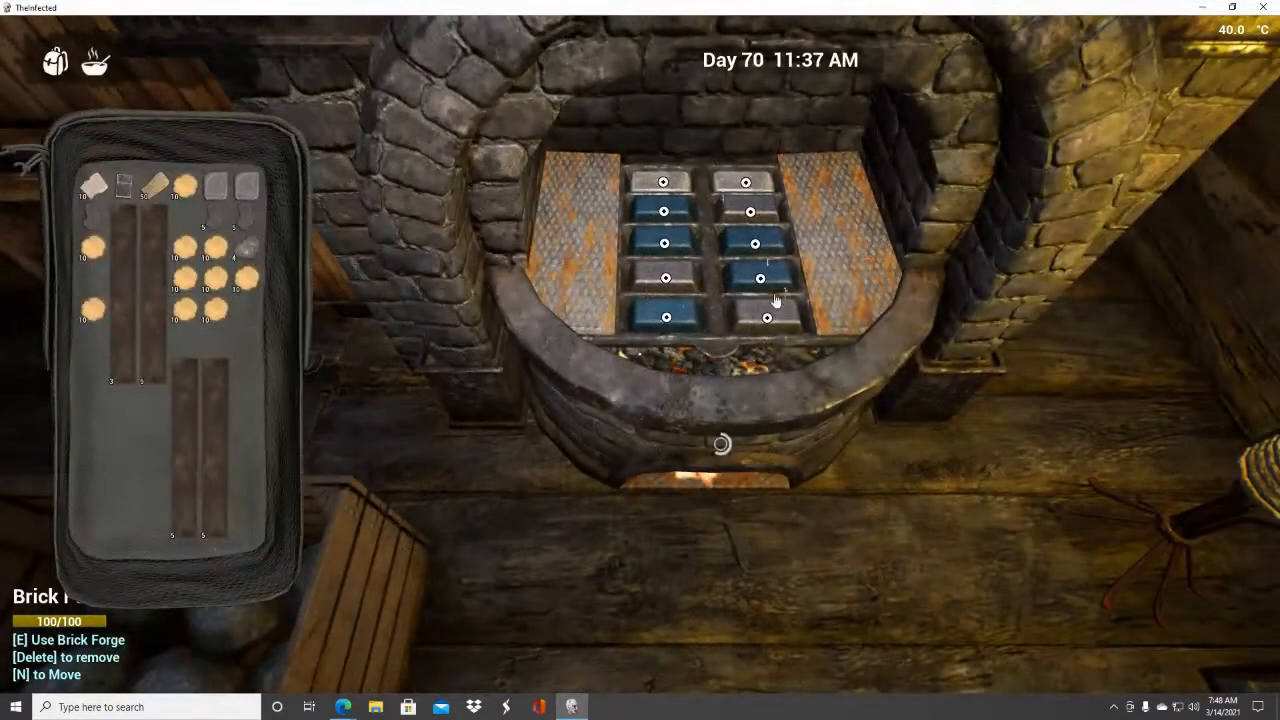
Collect a smelted metal bar from the brick forge into the backpack.
click(664, 182)
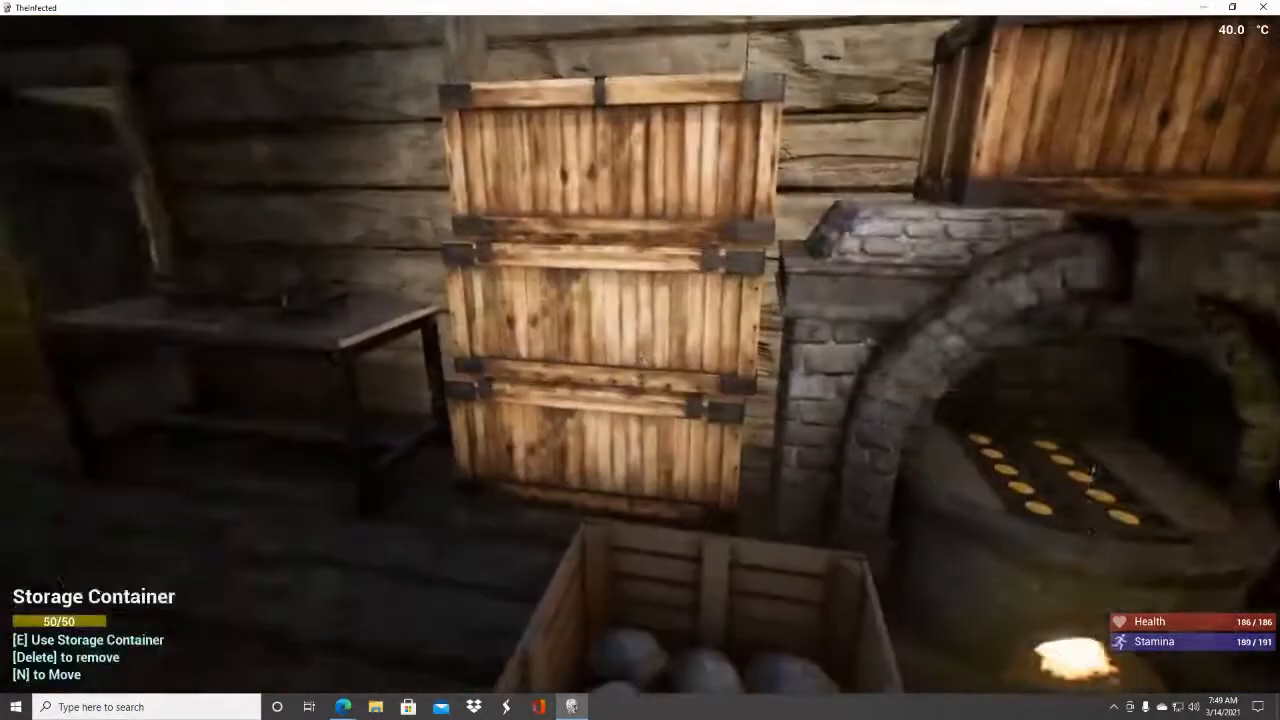
Check the iron fragments stored in the container beside the forge.
key(e)
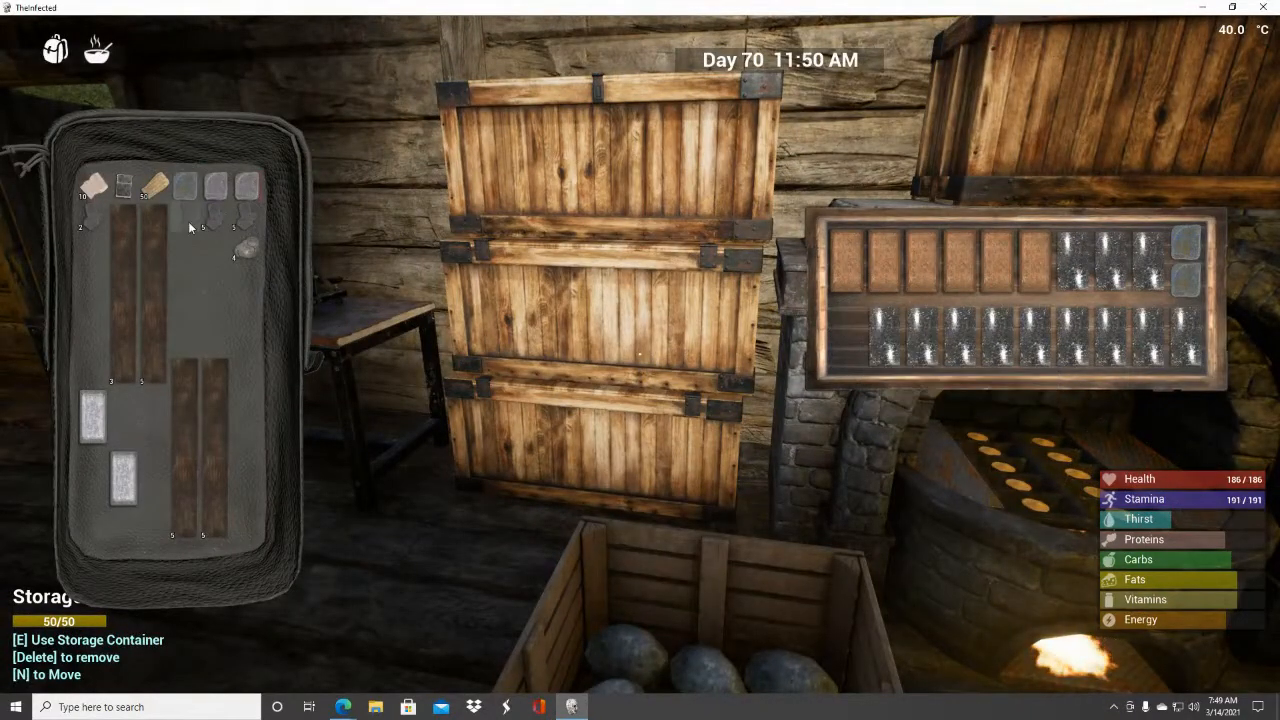
mouse_move(884, 324)
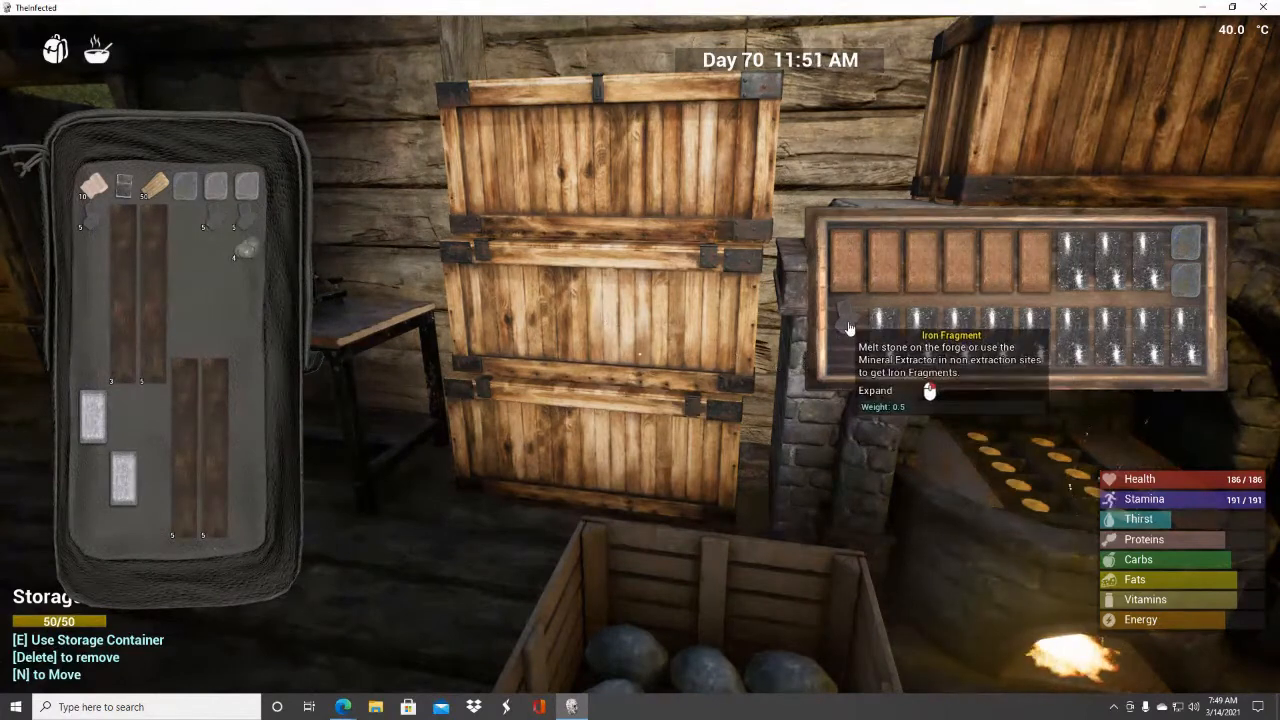
mouse_move(216, 176)
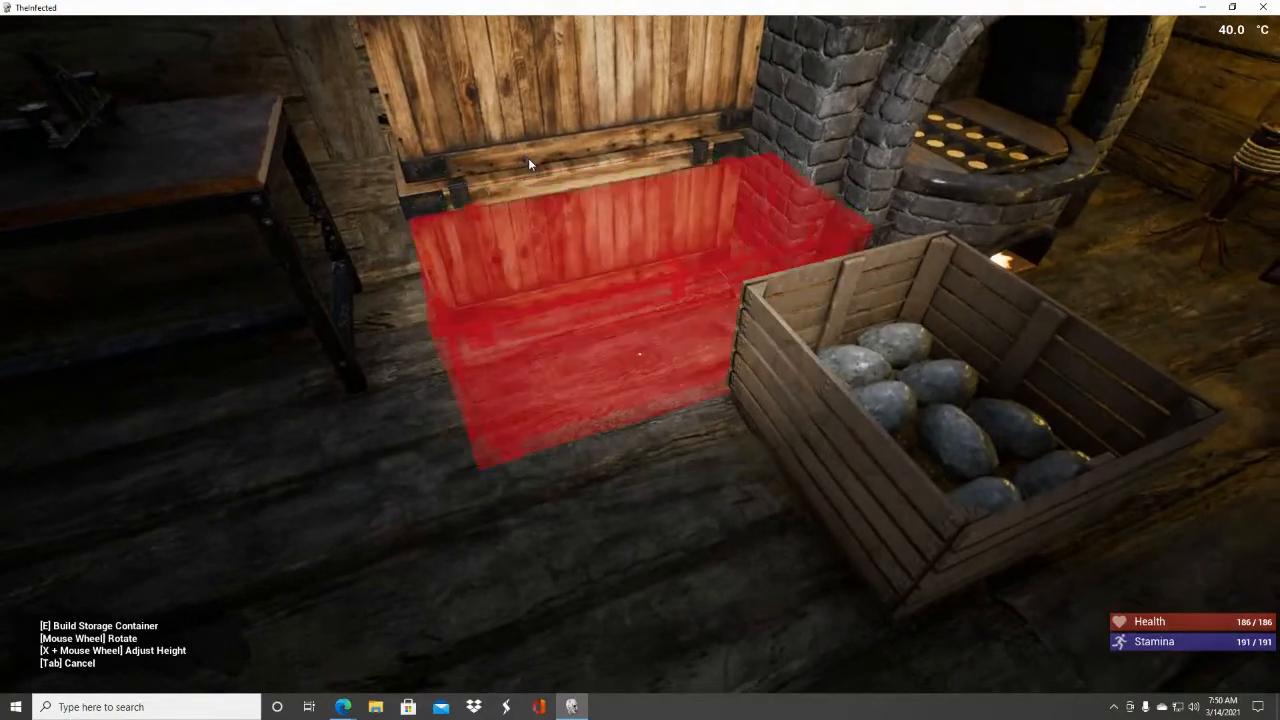
Start placing a storage container beside the stone crate near the forge.
key(e)
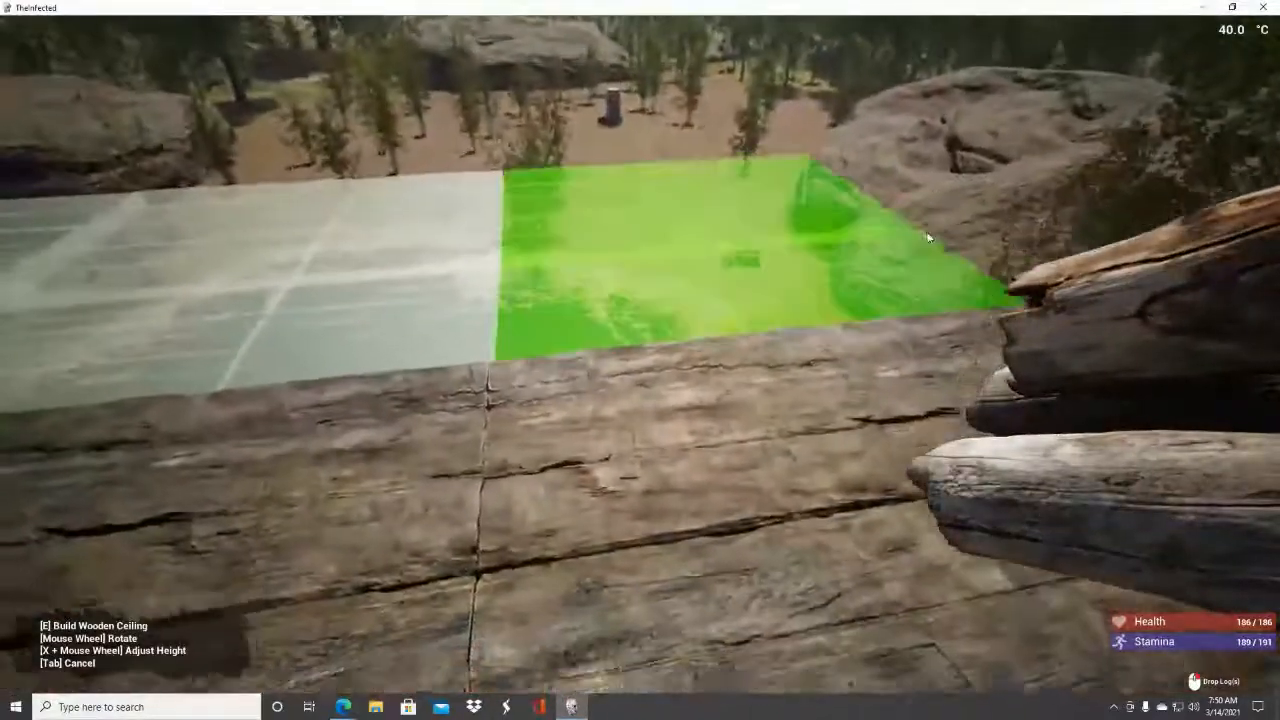
Build the wooden ceiling section beside the glass ceiling panels over the deck.
key(e)
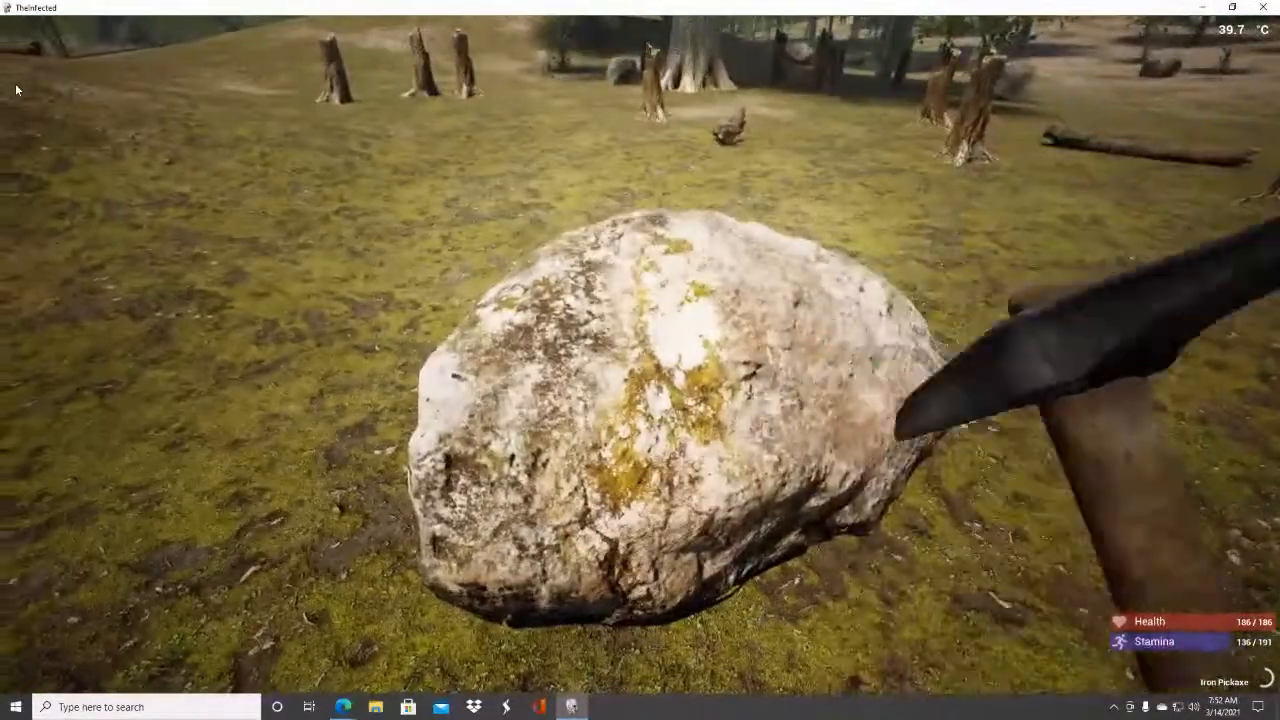
Start mining the large meadow boulder for stone with the iron pickaxe.
click(640, 360)
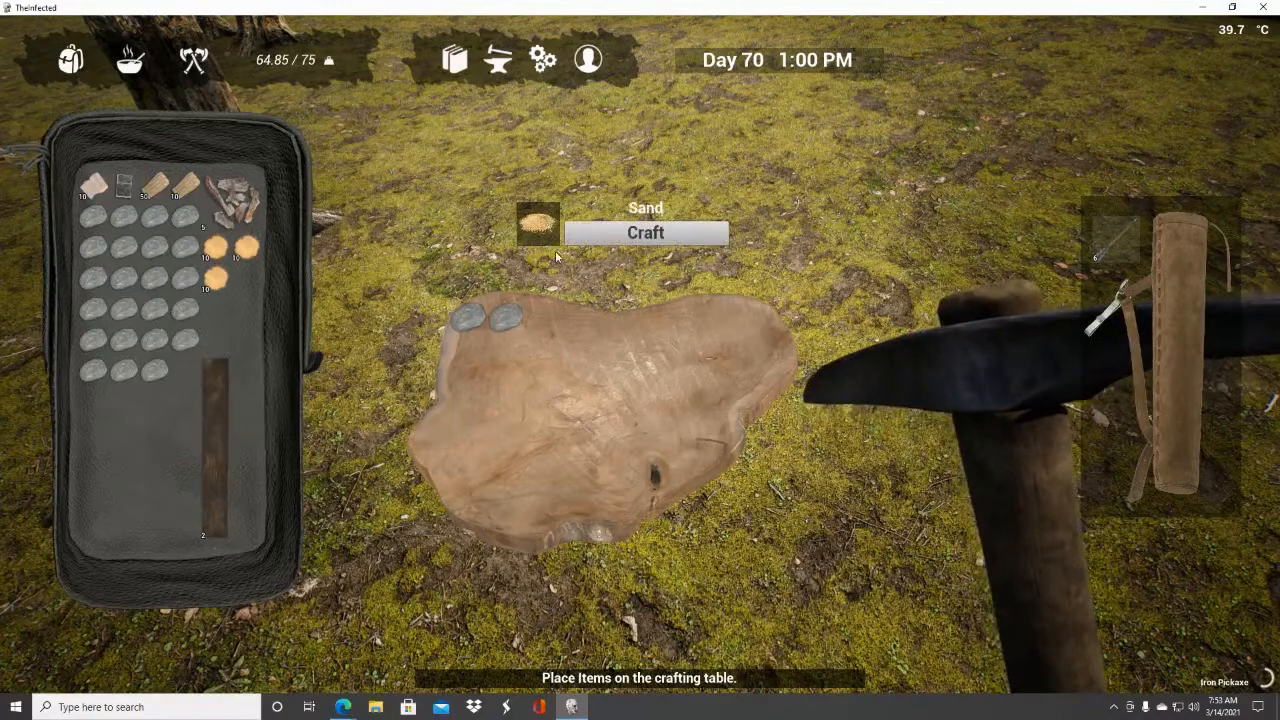
Craft three more portions of Sand from the gathered stones.
click(644, 232)
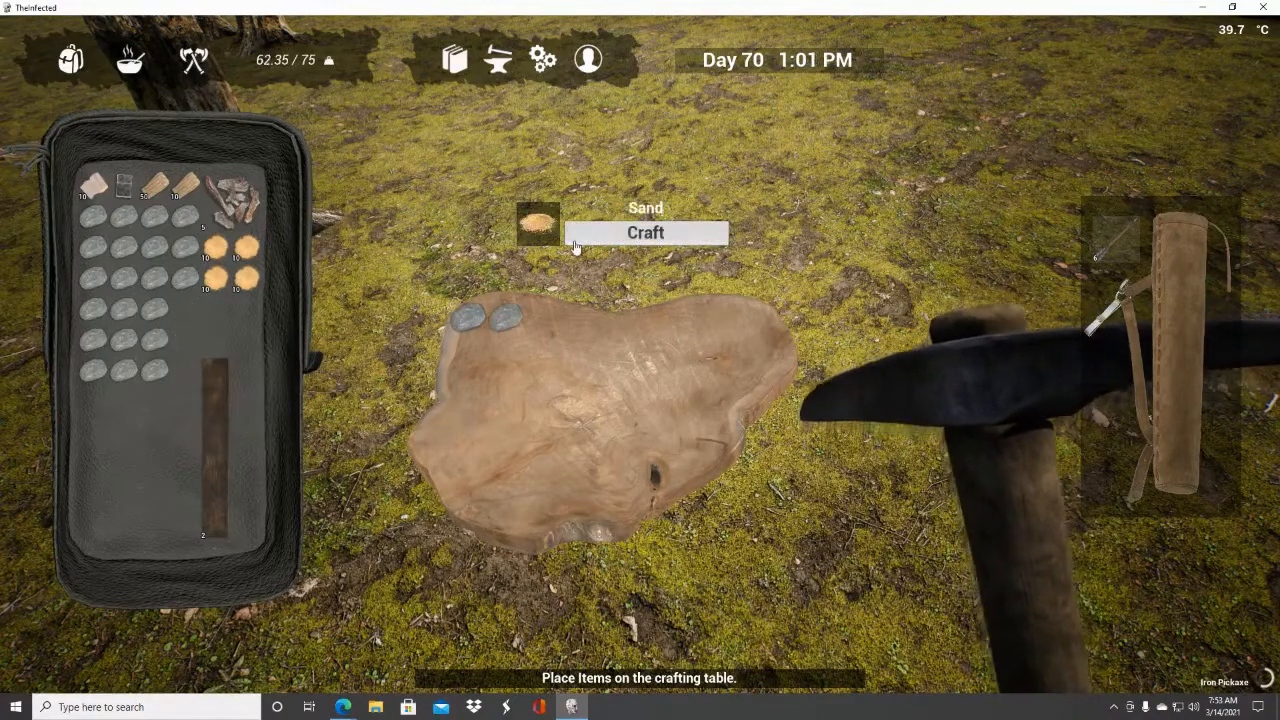
click(644, 232)
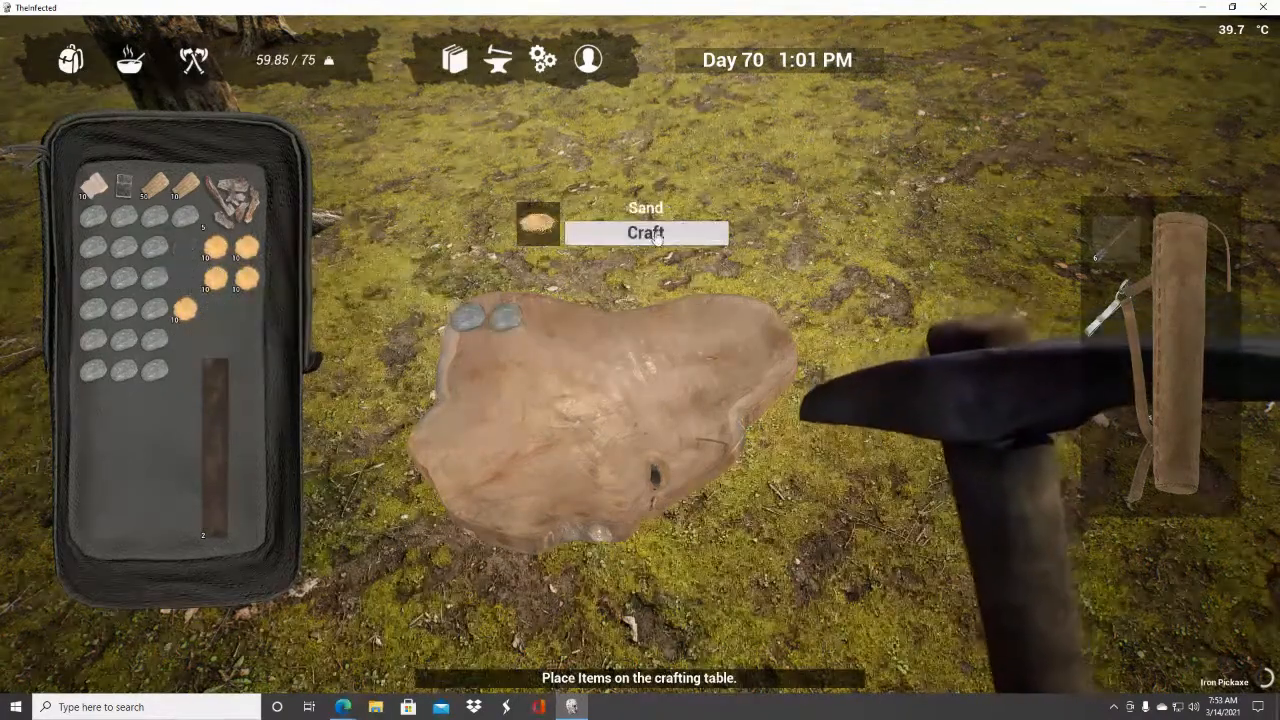
click(644, 232)
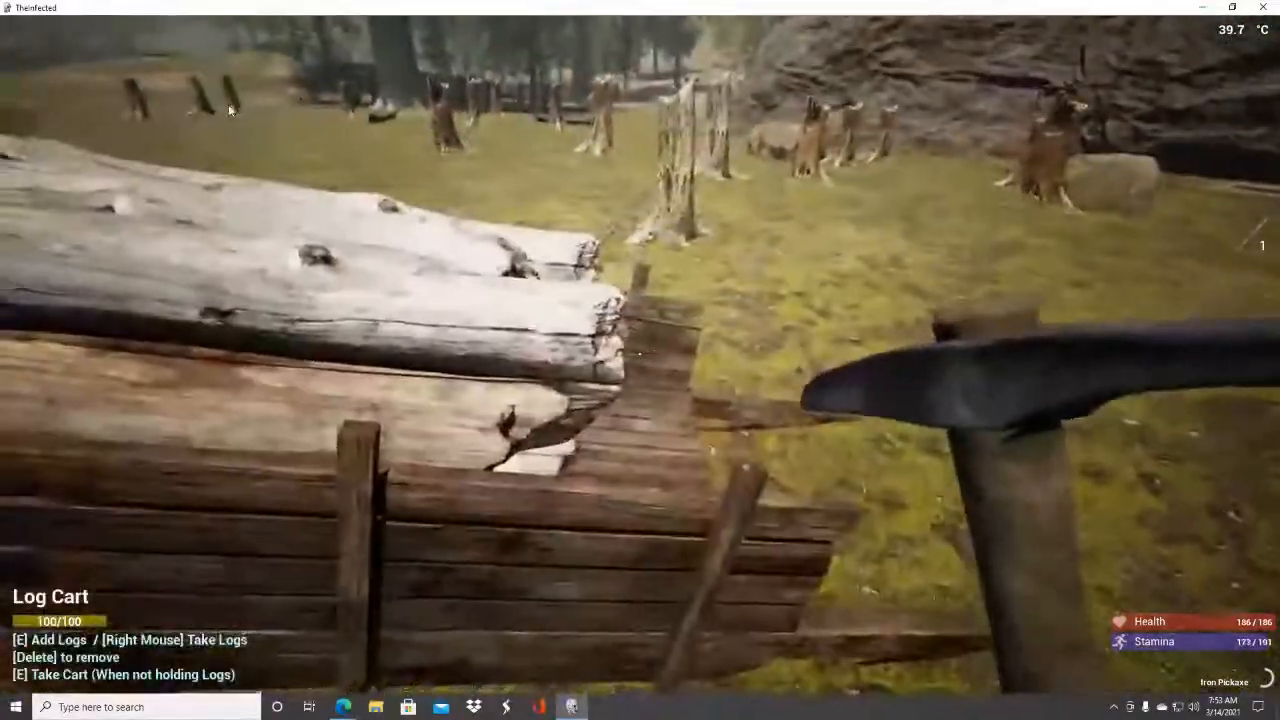
Take hold of the loaded log cart and pull it up onto the wooden deck.
key(e)
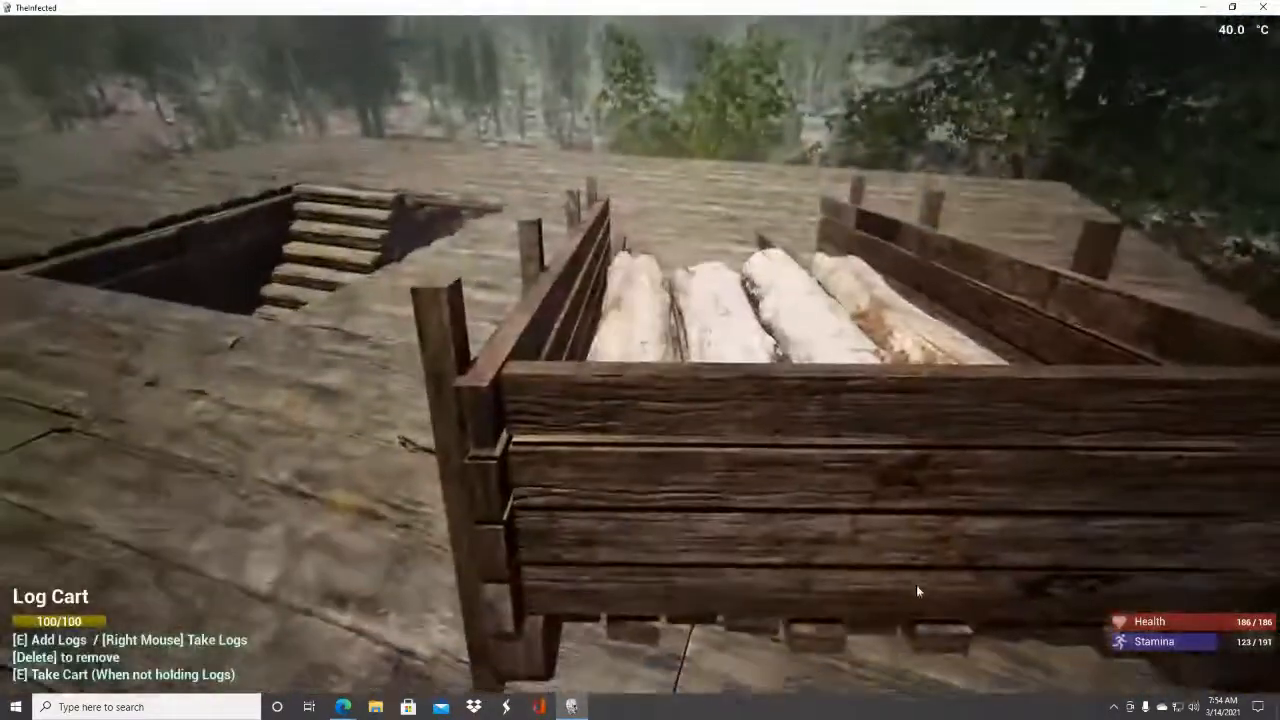
key(e)
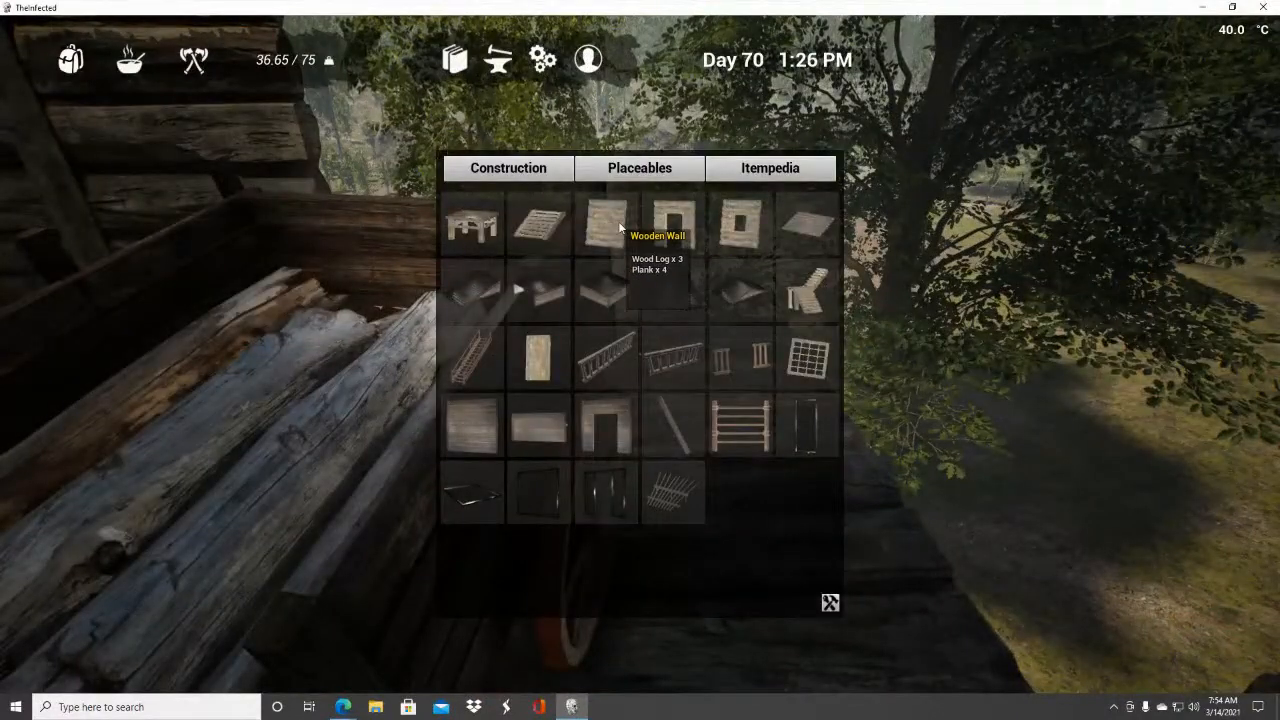
Glance at the Placeables tab while hauling the cart through the doorway.
click(606, 224)
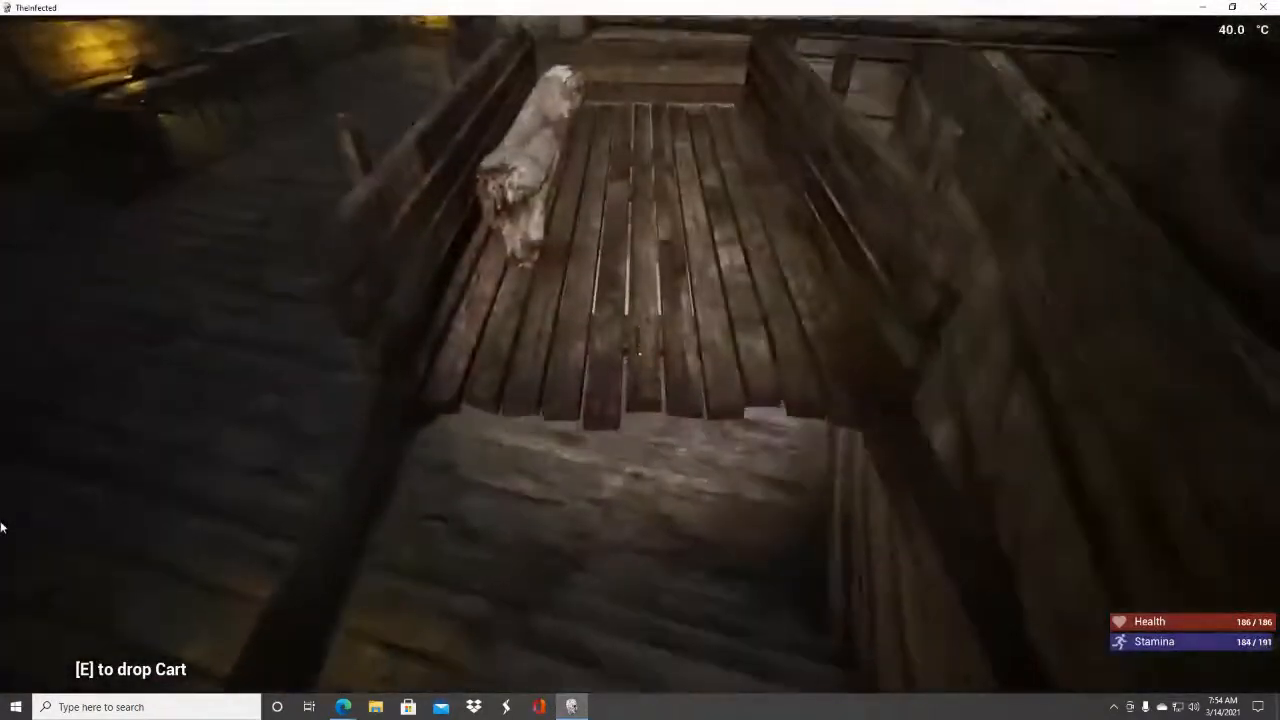
key(e)
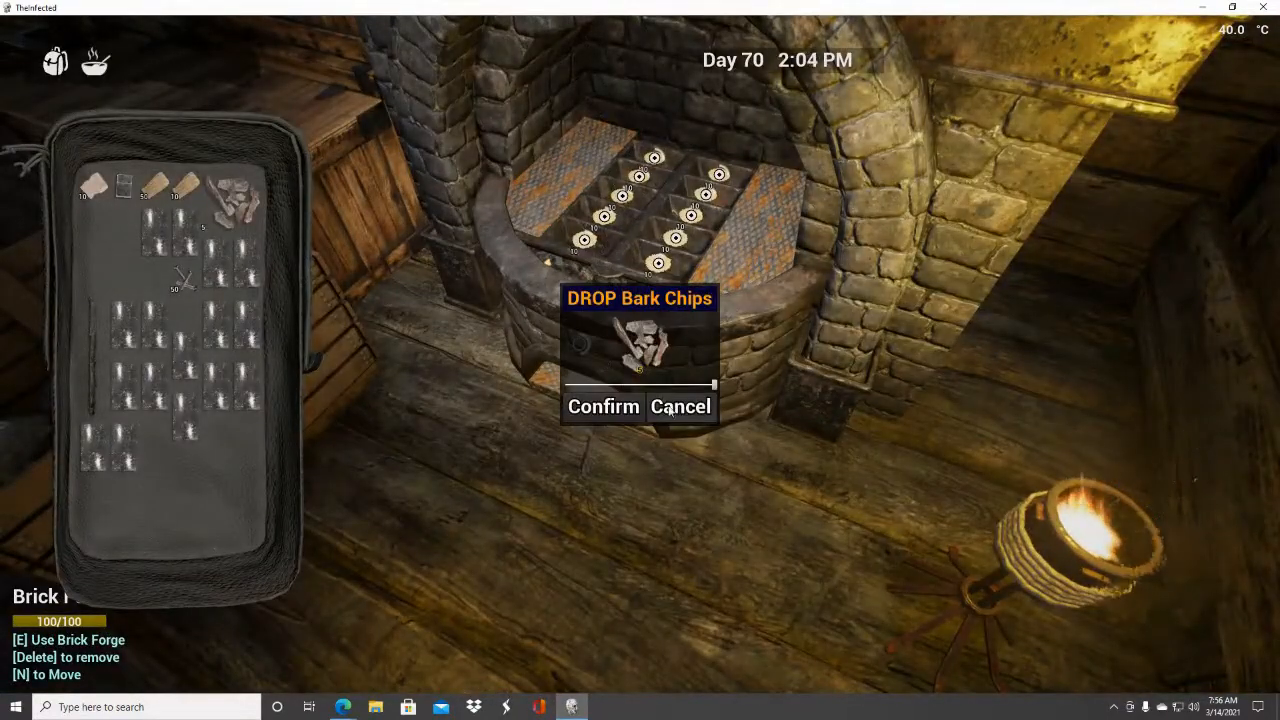
Confirm dropping the Bark Chips into the Brick Forge as fuel.
click(604, 406)
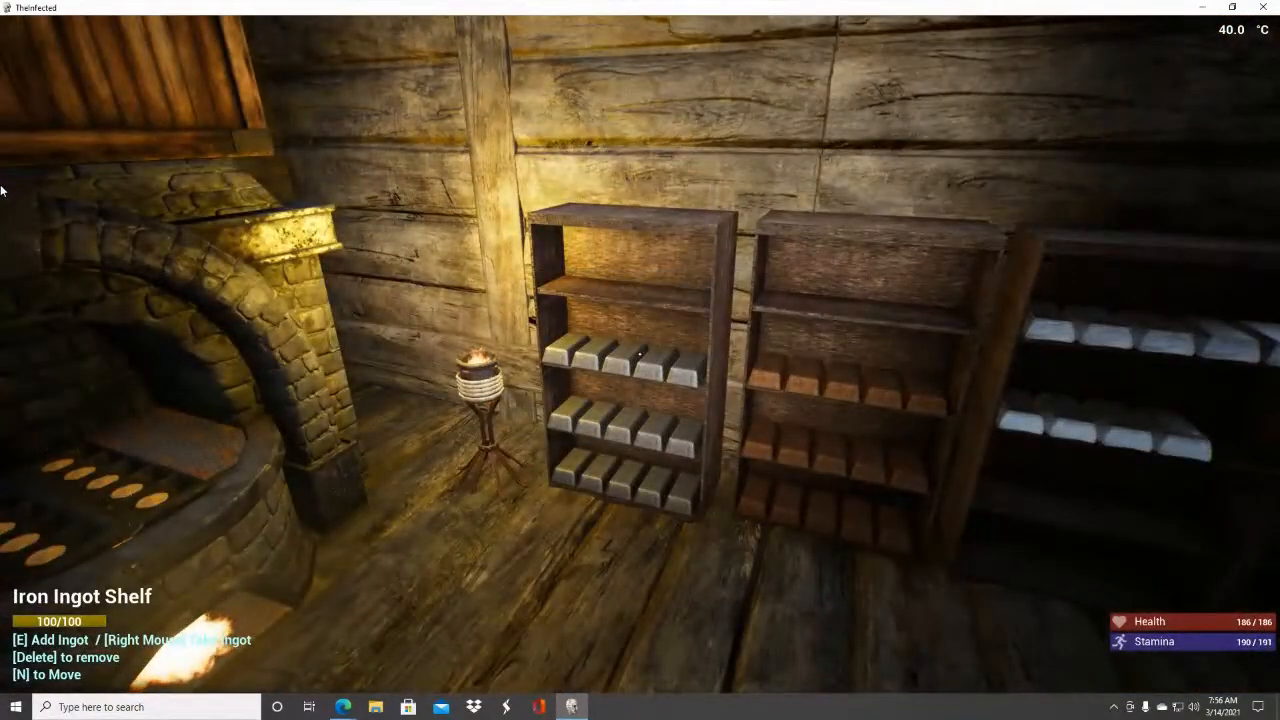
mouse_move(640, 360)
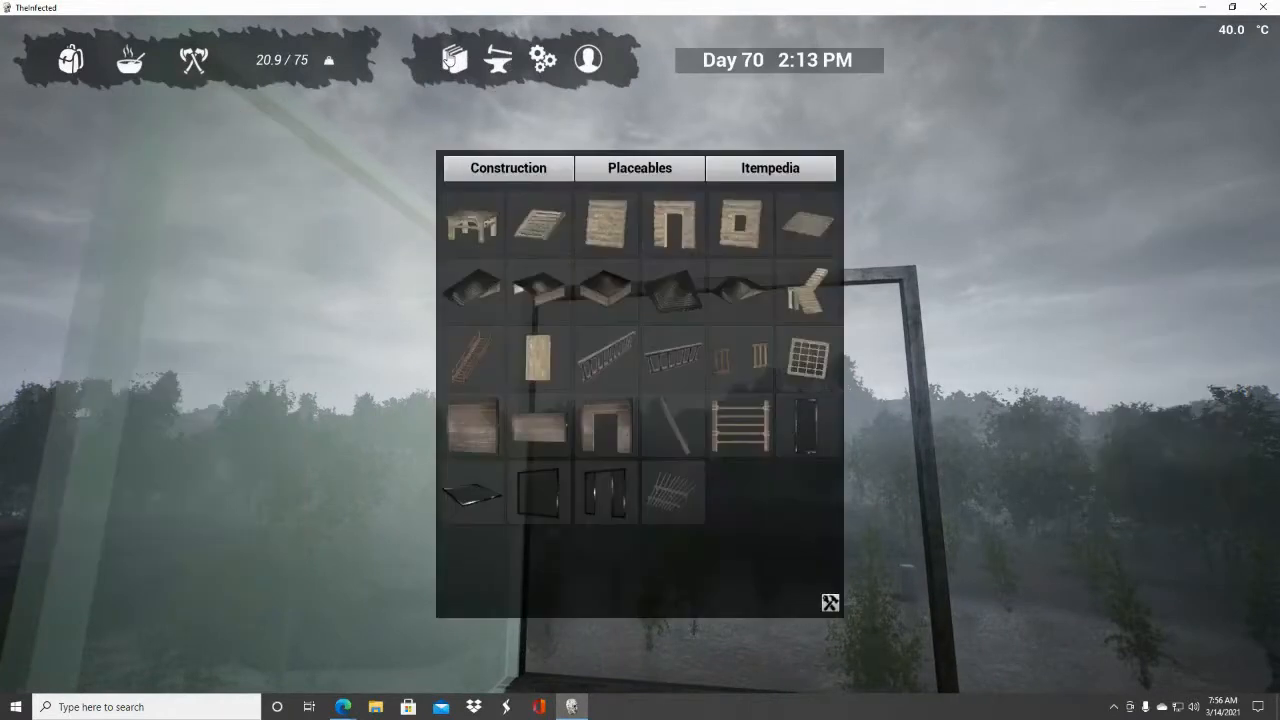
mouse_move(524, 496)
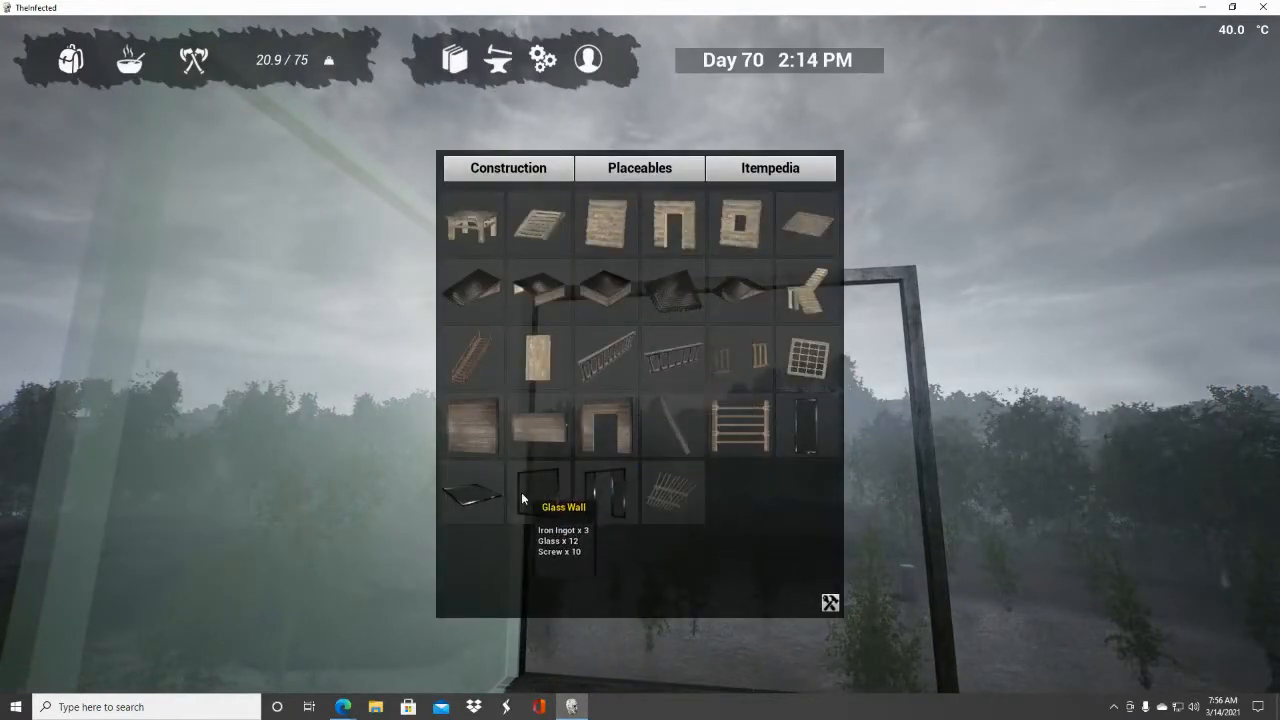
mouse_move(476, 496)
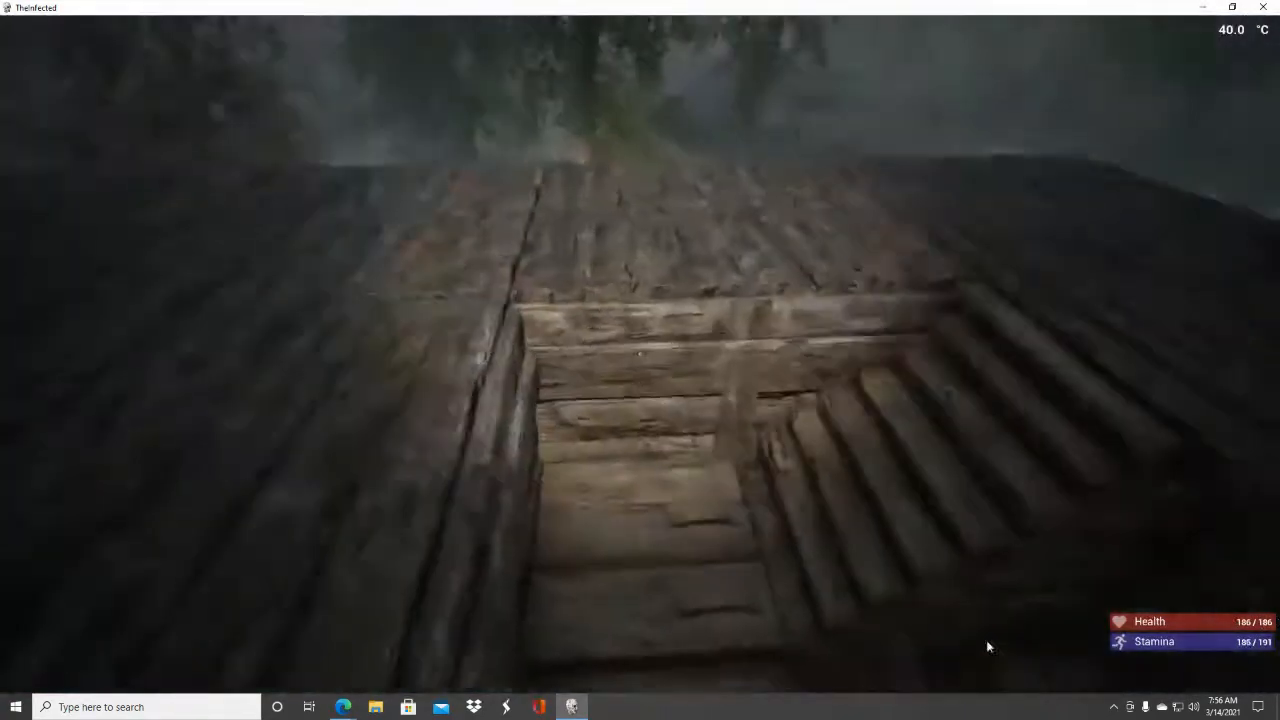
mouse_move(1216, 470)
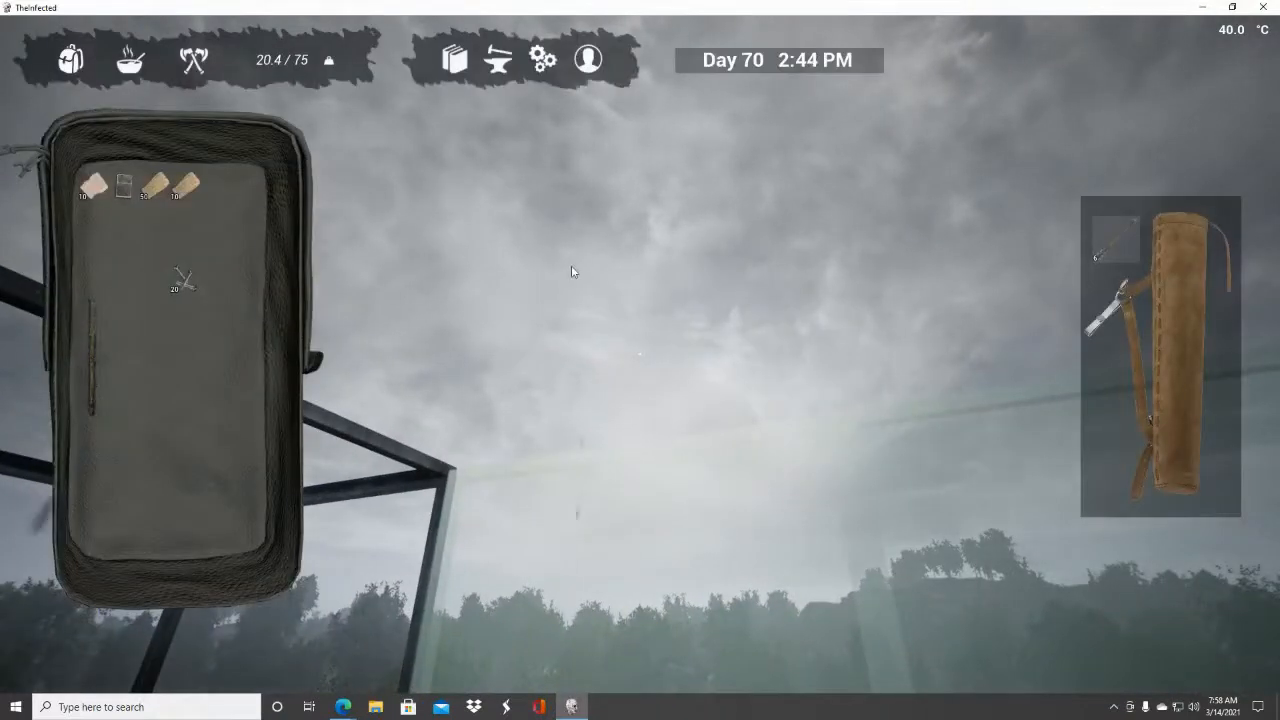
Close the backpack inventory before heading back to the covered deck.
click(496, 60)
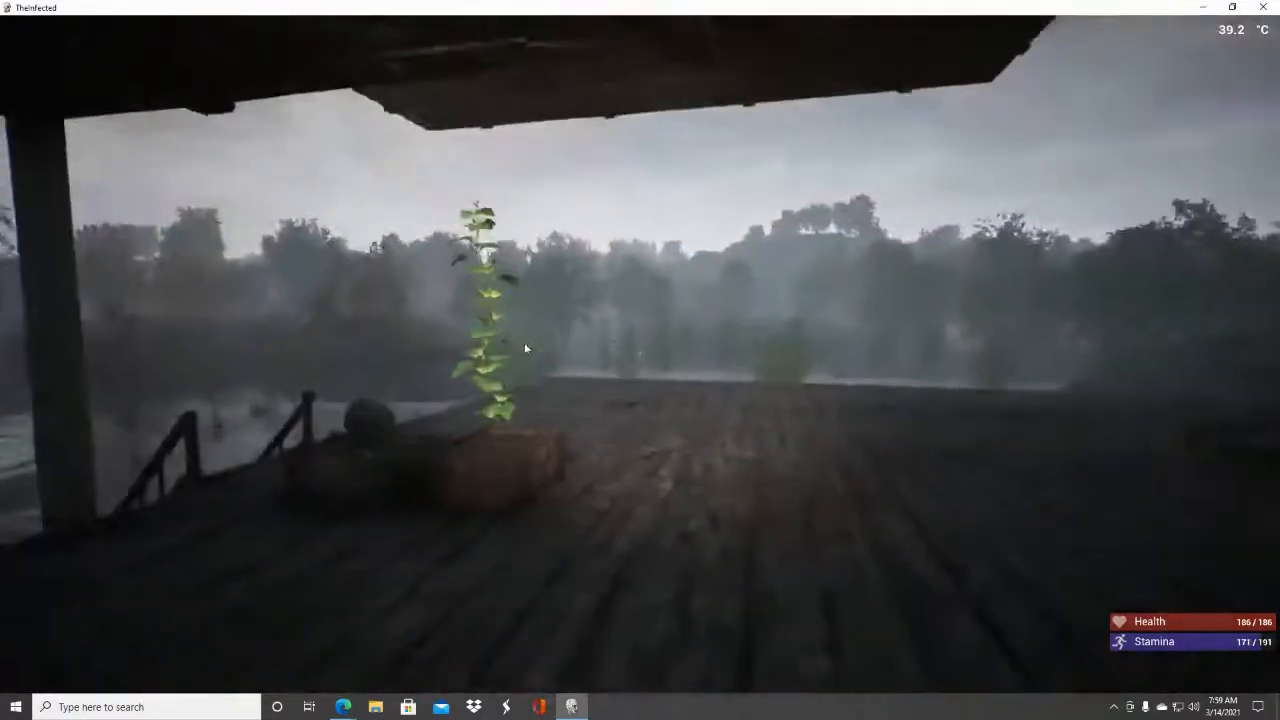
mouse_move(640, 360)
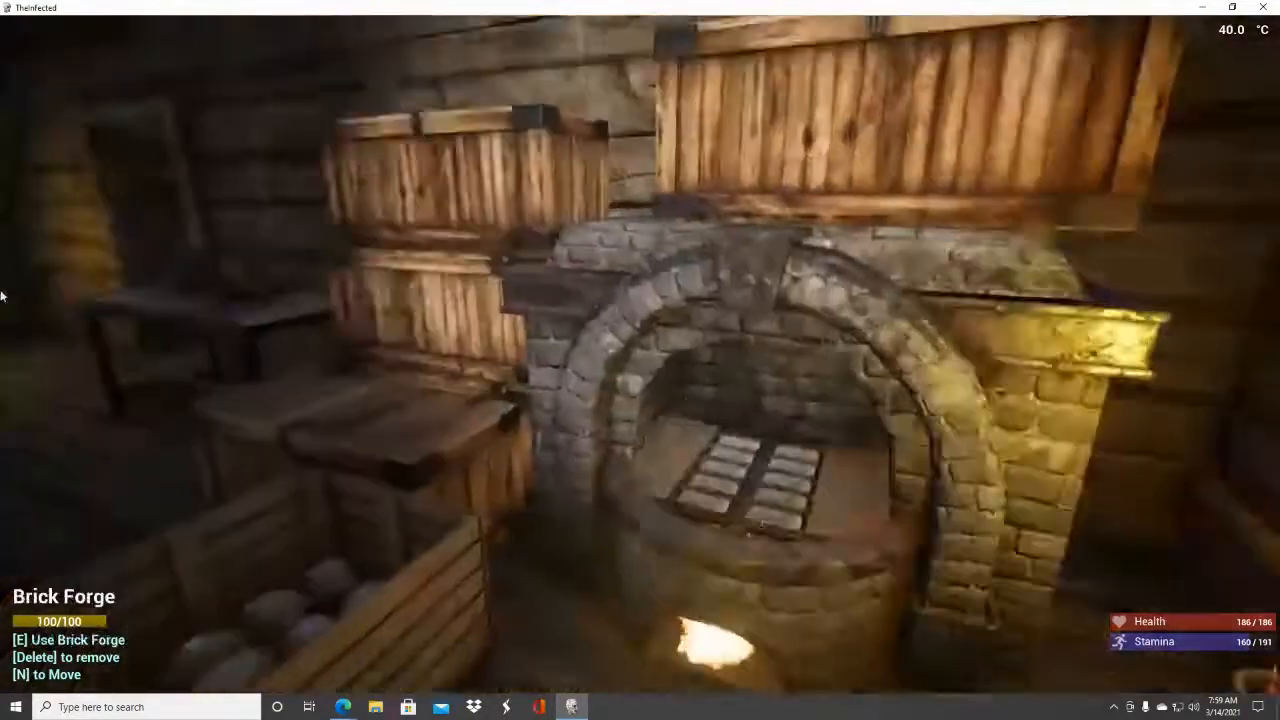
Move a wooden plank from the backpack into the storage crate by the forge.
key(e)
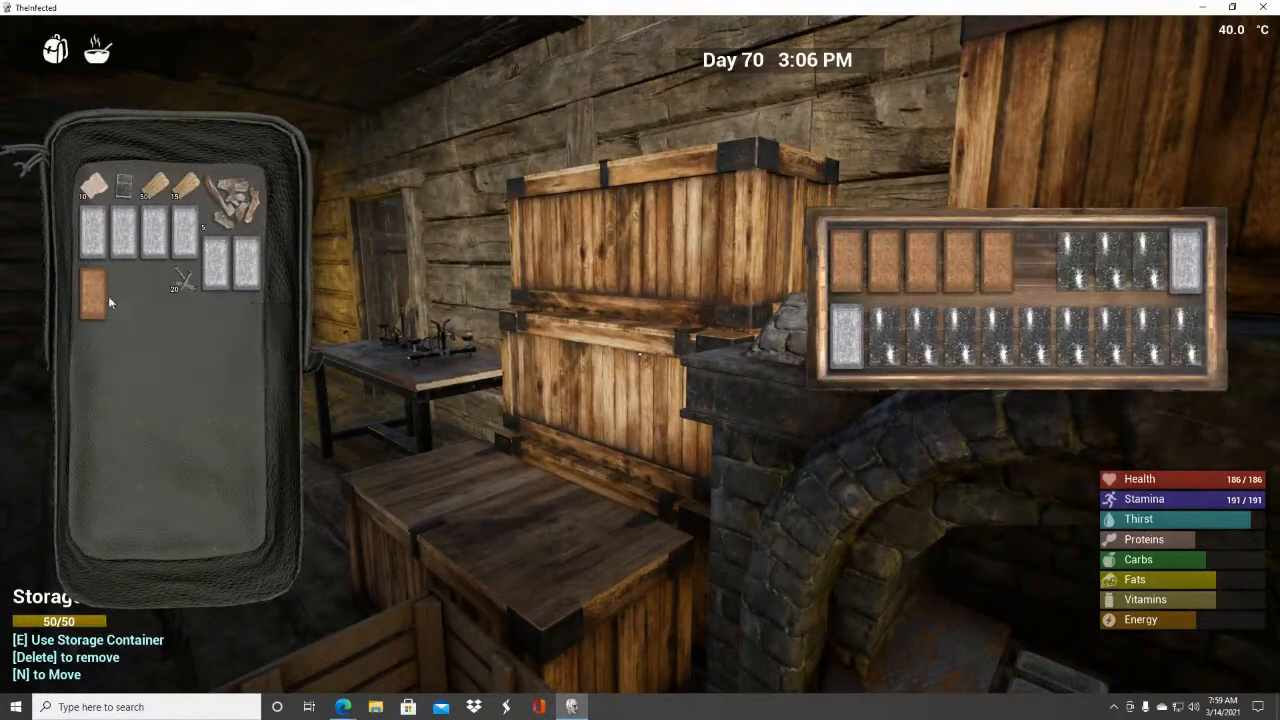
drag(90, 296, 1030, 256)
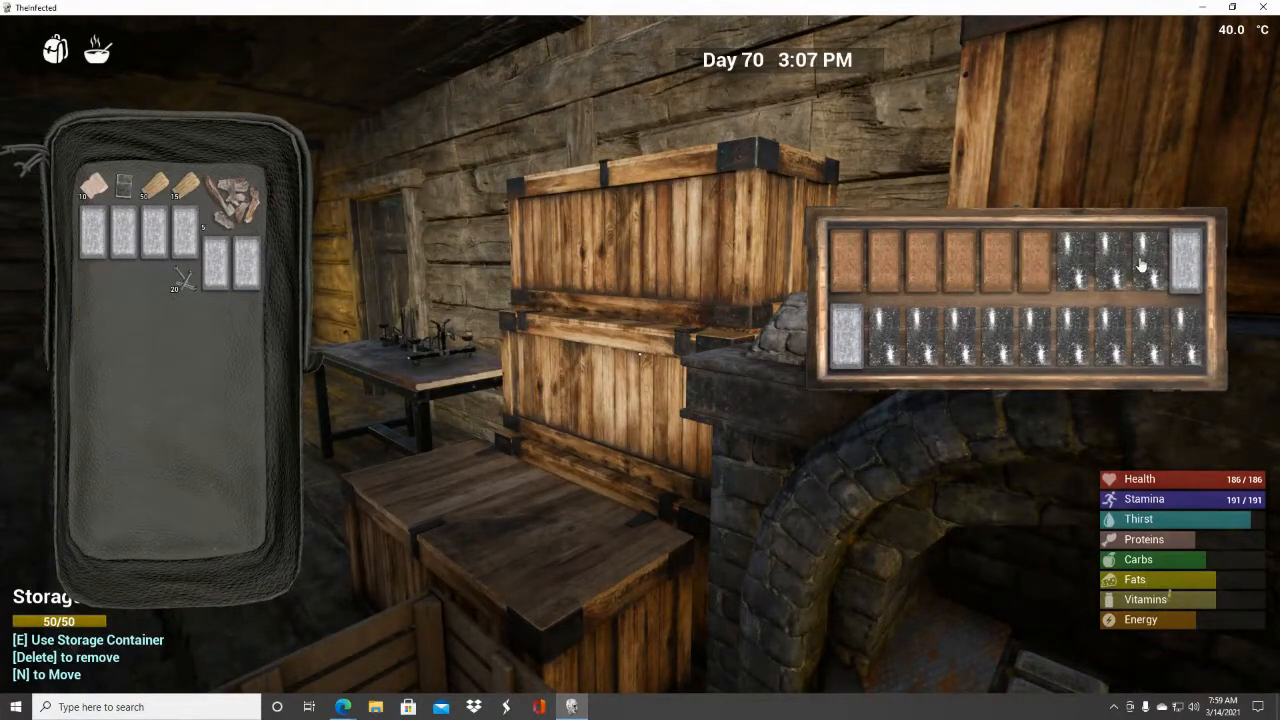